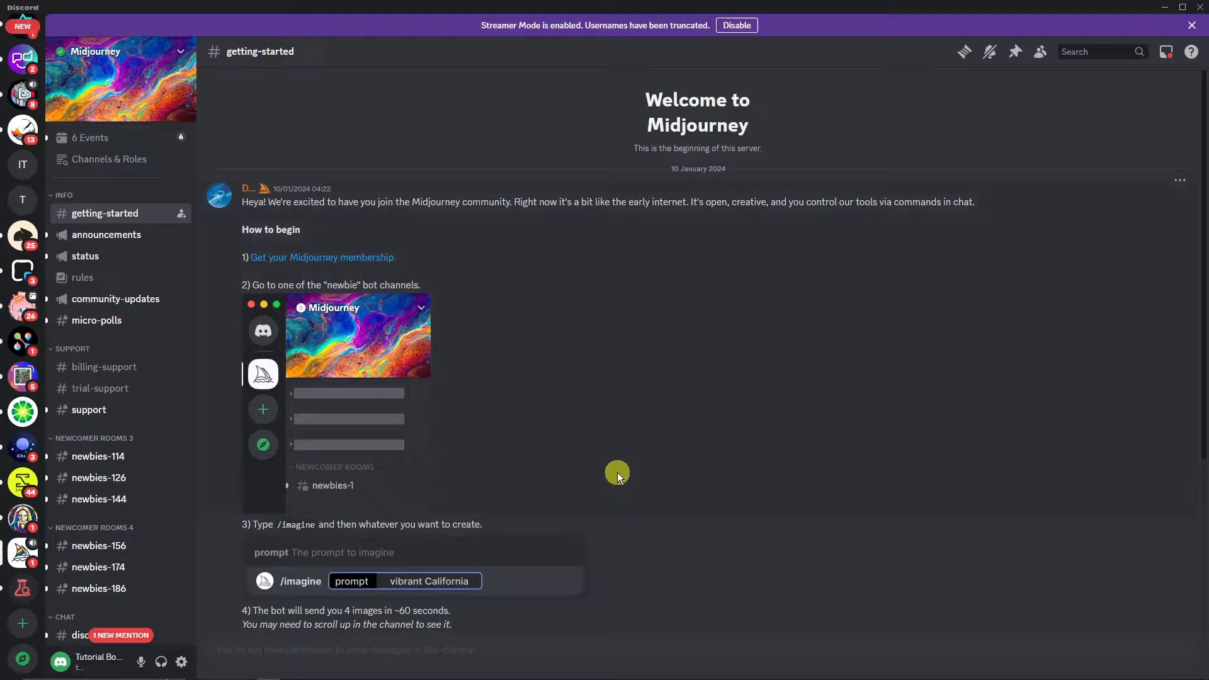
Scroll through the getting-started welcome message, then bring up midjourney.com in the browser
{"action": "type", "text": "poppies"}
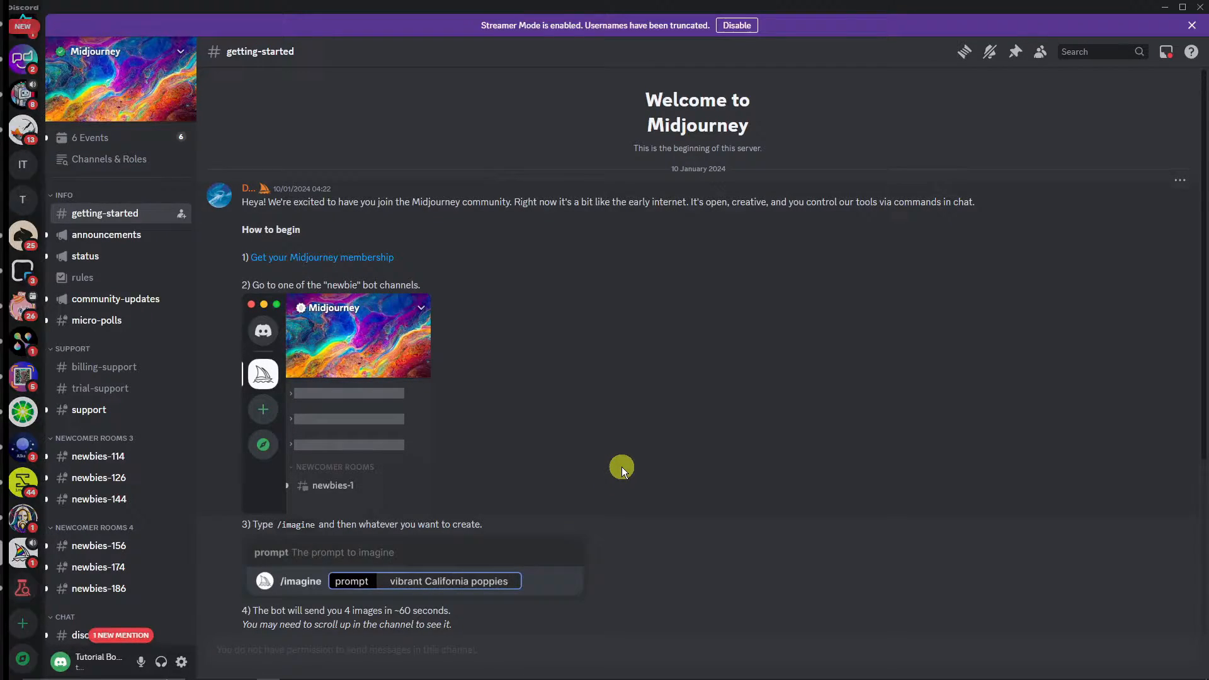
{"action": "scroll", "scroll_direction": "down", "scroll_amount": 3}
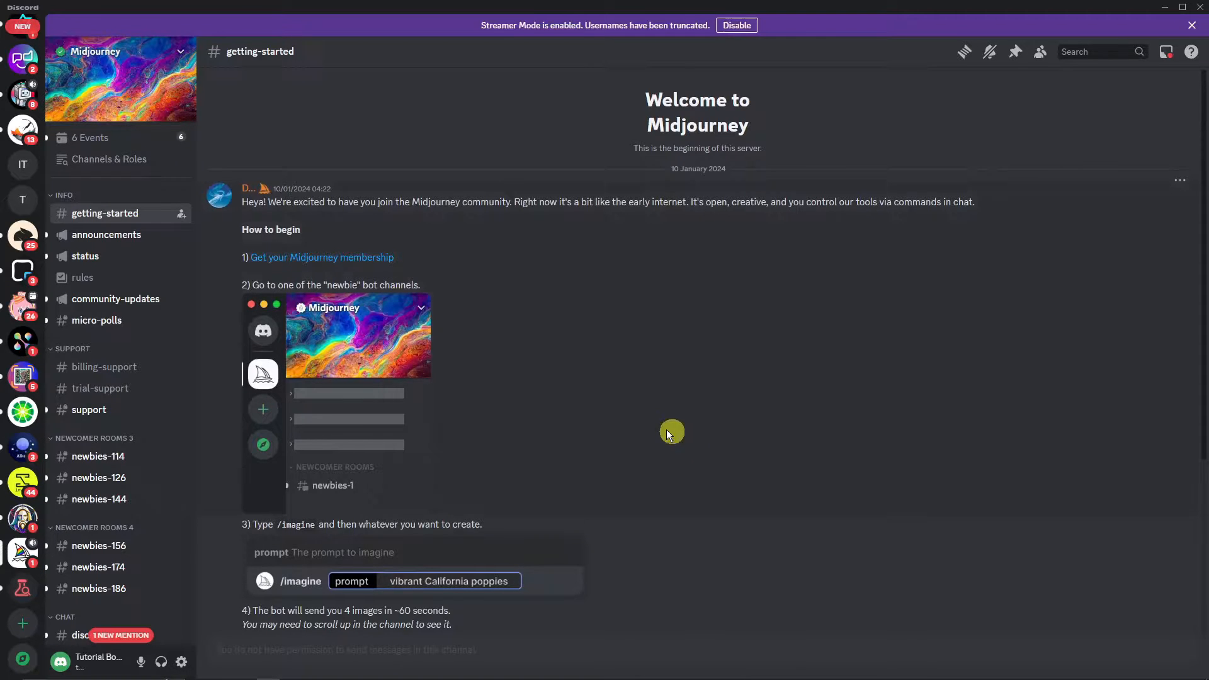
{"action": "scroll", "scroll_direction": "down", "scroll_amount": 3}
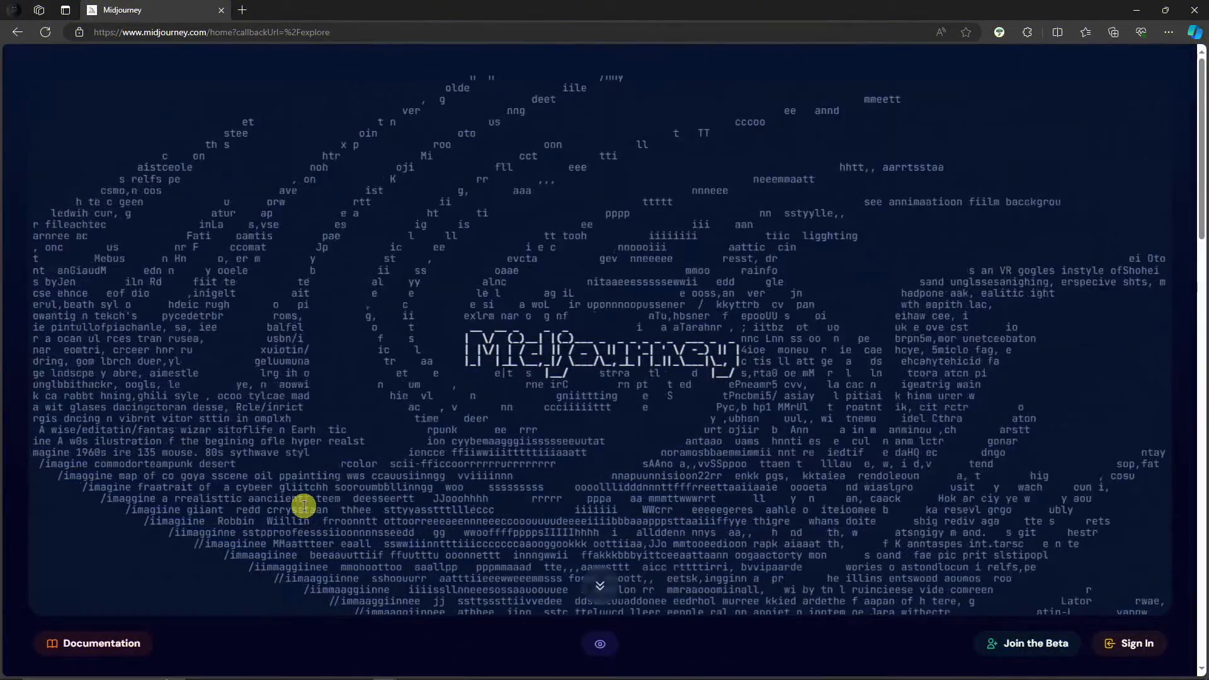
Scroll down the Midjourney homepage and follow Join the Beta to the Discord invite
{"action": "scroll", "scroll_direction": "down", "scroll_amount": 3}
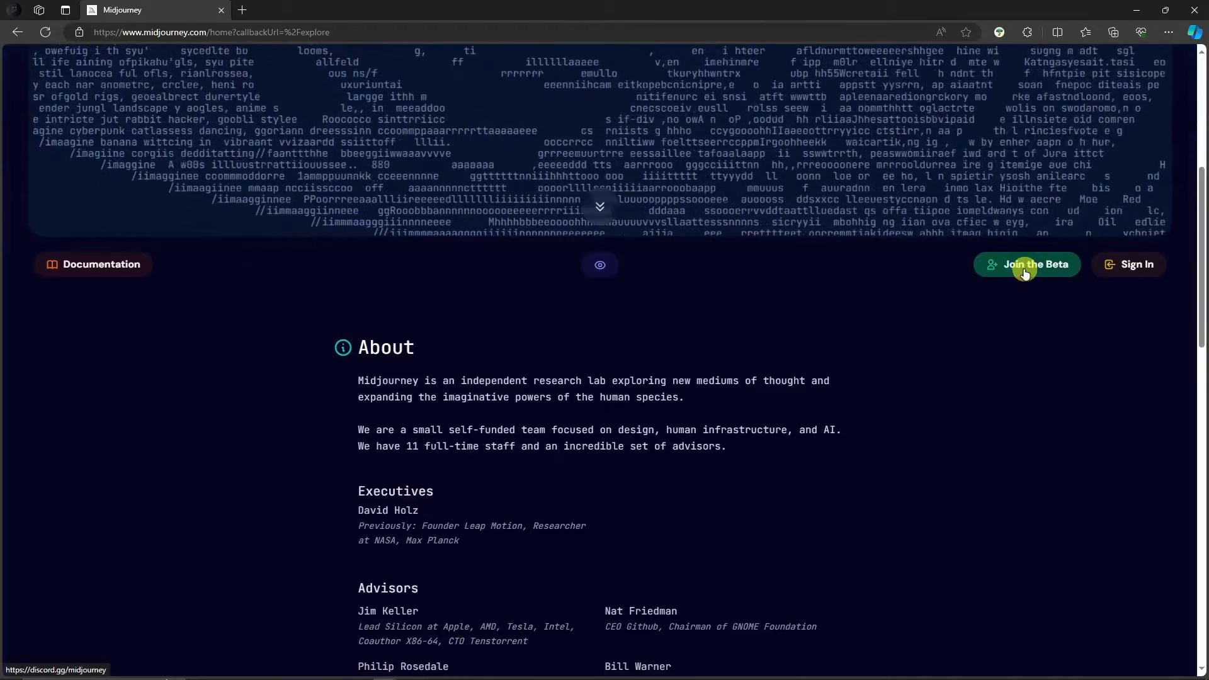
{"action": "scroll", "scroll_direction": "down", "scroll_amount": 3}
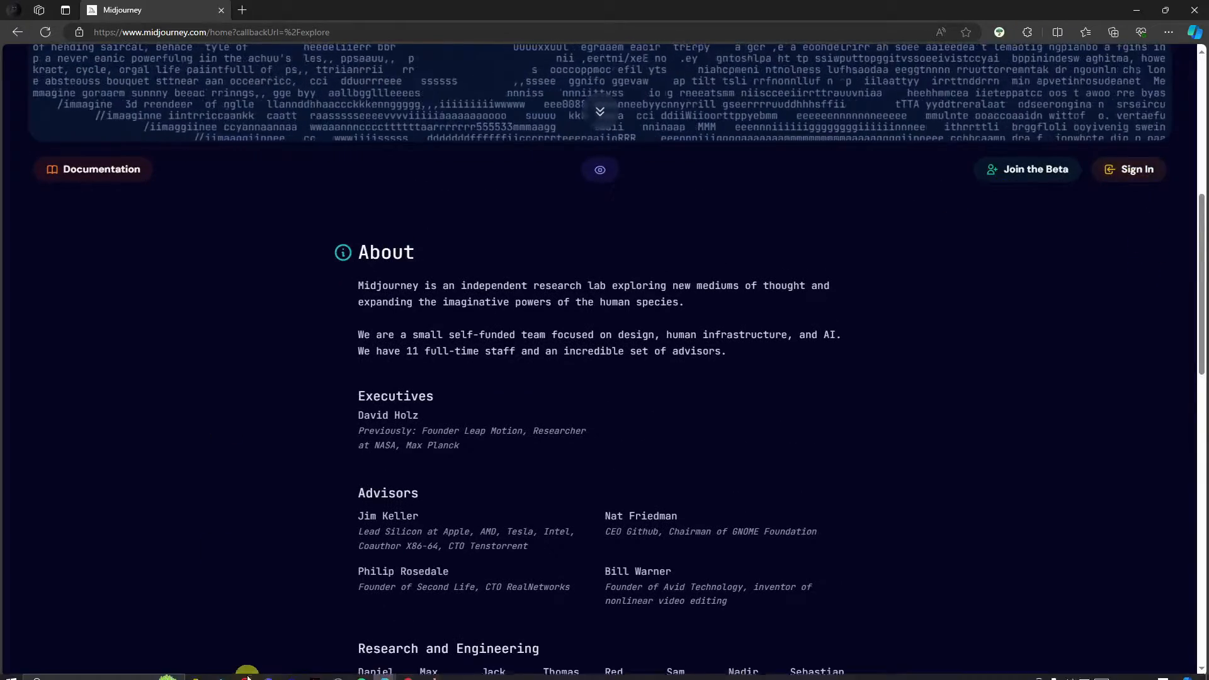
{"action": "left_click", "coordinate": [247, 679]}
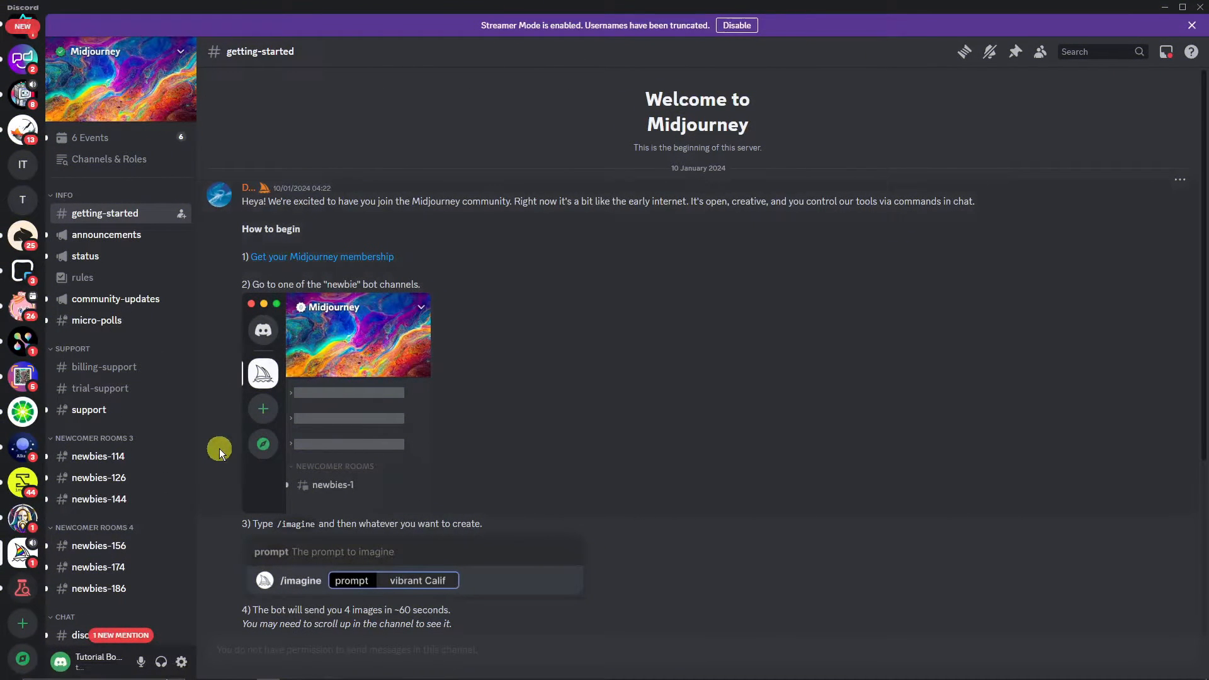
Browse the newbies-114 bot channel and show its member list to reach Midjourney Bot's DM
{"action": "scroll", "scroll_direction": "down", "scroll_amount": 3}
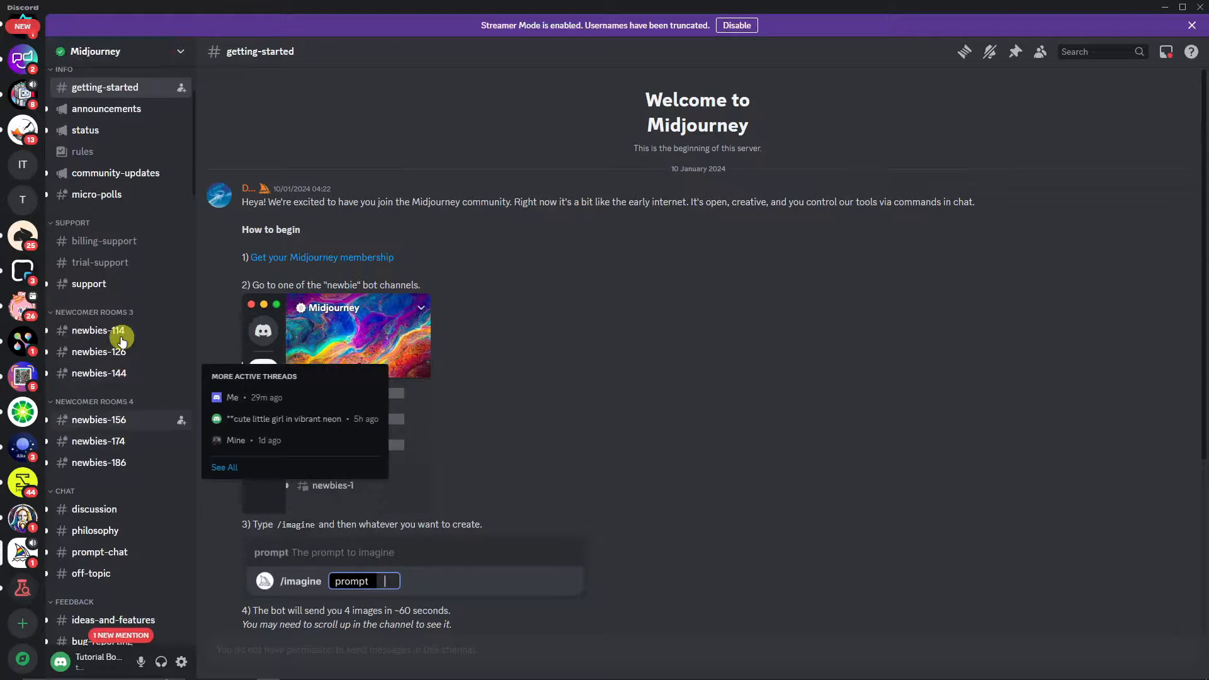
{"action": "left_click", "coordinate": [98, 330]}
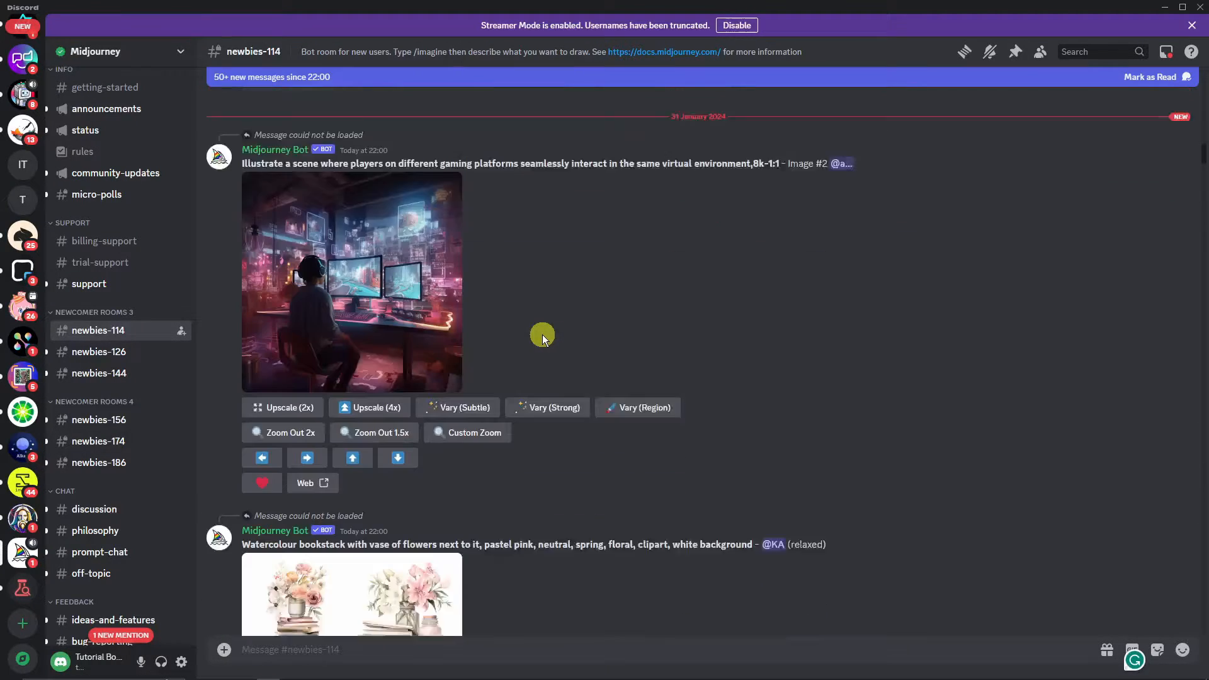
{"action": "scroll", "scroll_direction": "down", "scroll_amount": 3}
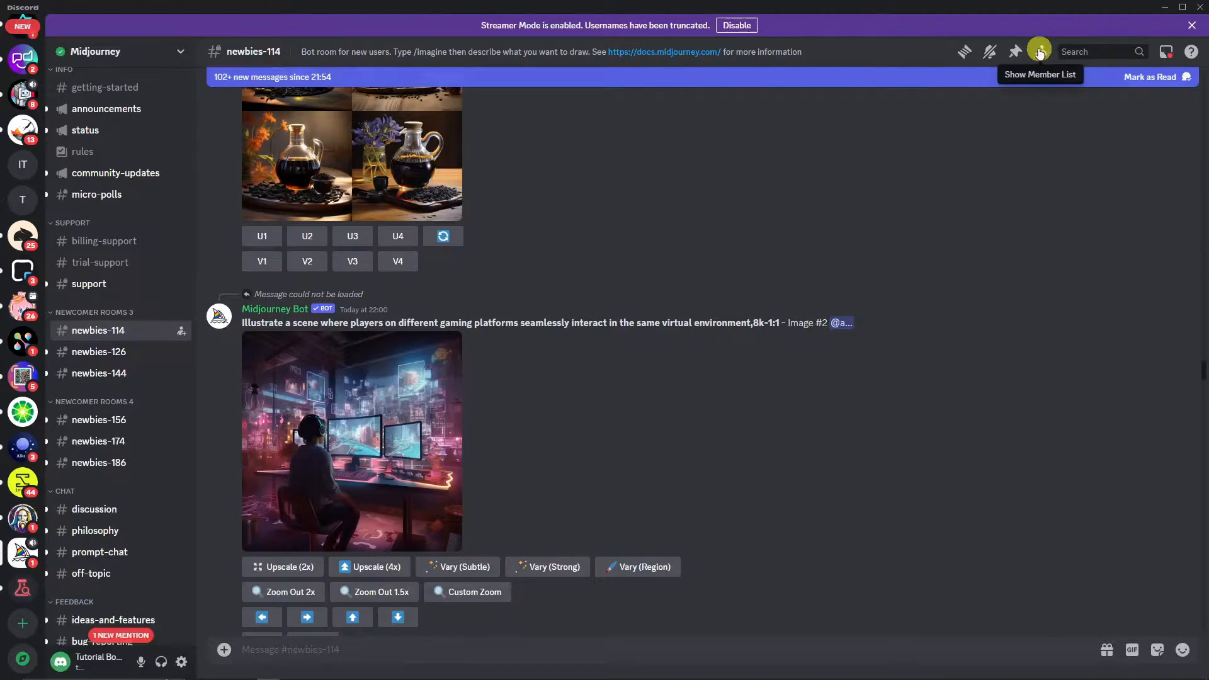
{"action": "left_click", "coordinate": [1039, 51]}
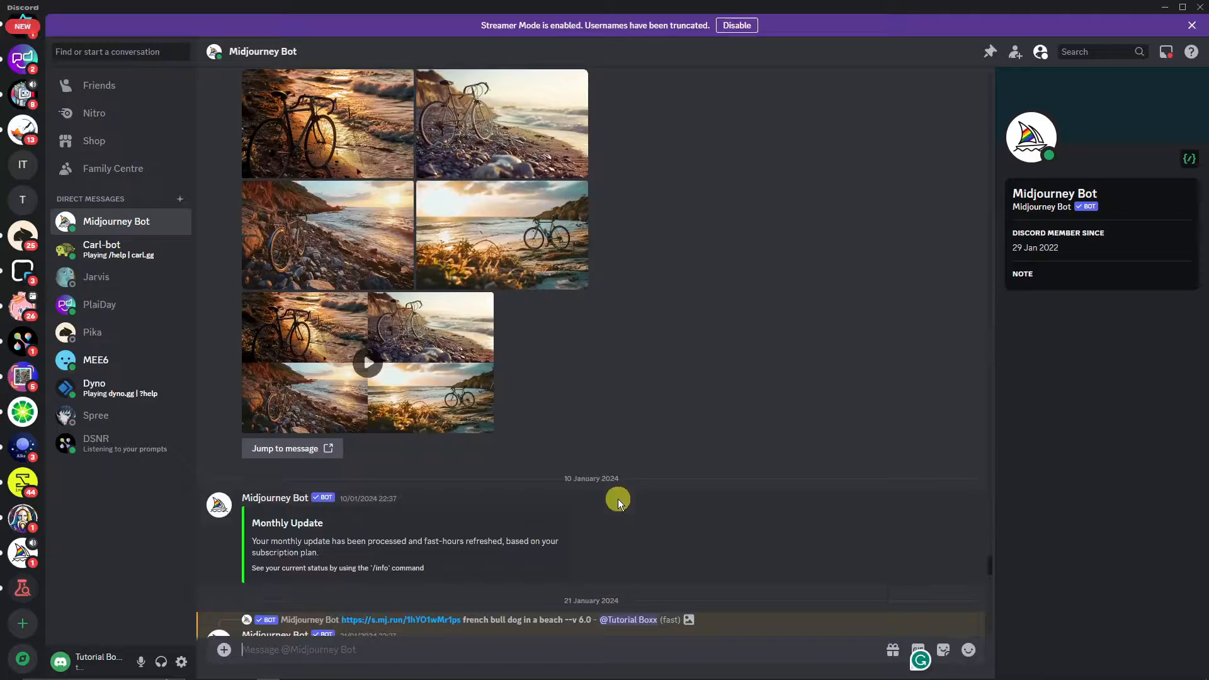
Scroll the Midjourney Bot DM history, then switch to the TUTORIAL server's general channel
{"action": "scroll", "scroll_direction": "down", "scroll_amount": 3}
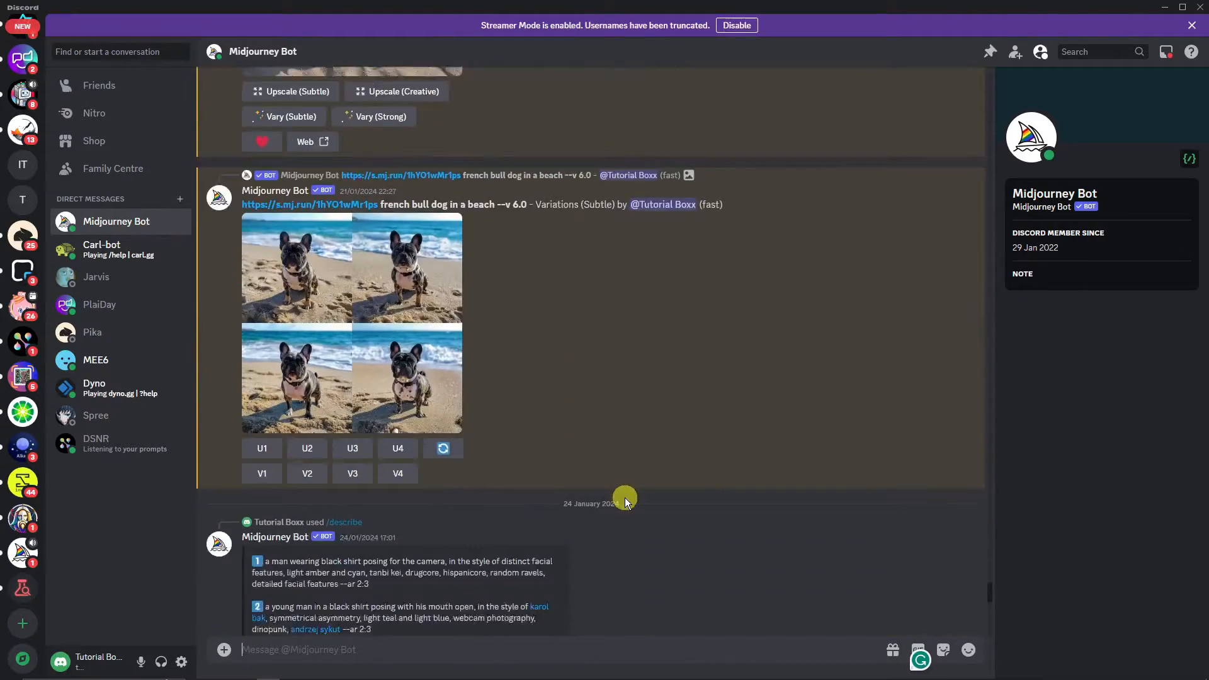
{"action": "scroll", "scroll_direction": "down", "scroll_amount": 3}
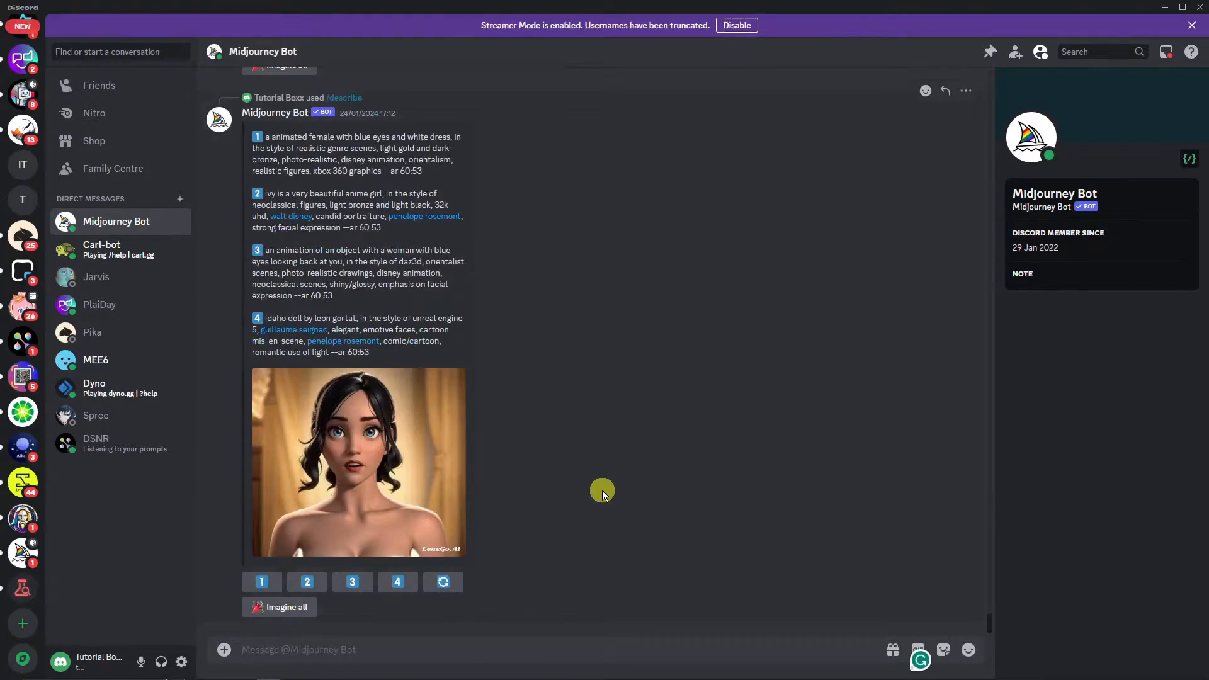
{"action": "mouse_move", "coordinate": [598, 493]}
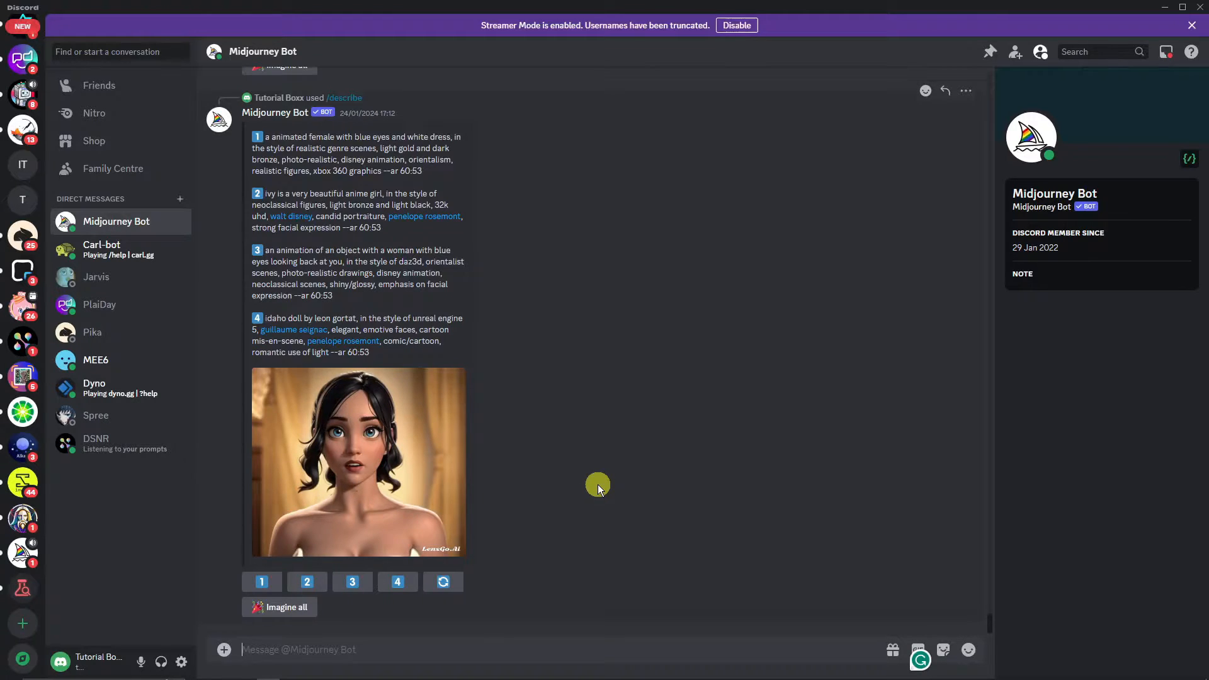
{"action": "mouse_move", "coordinate": [168, 498]}
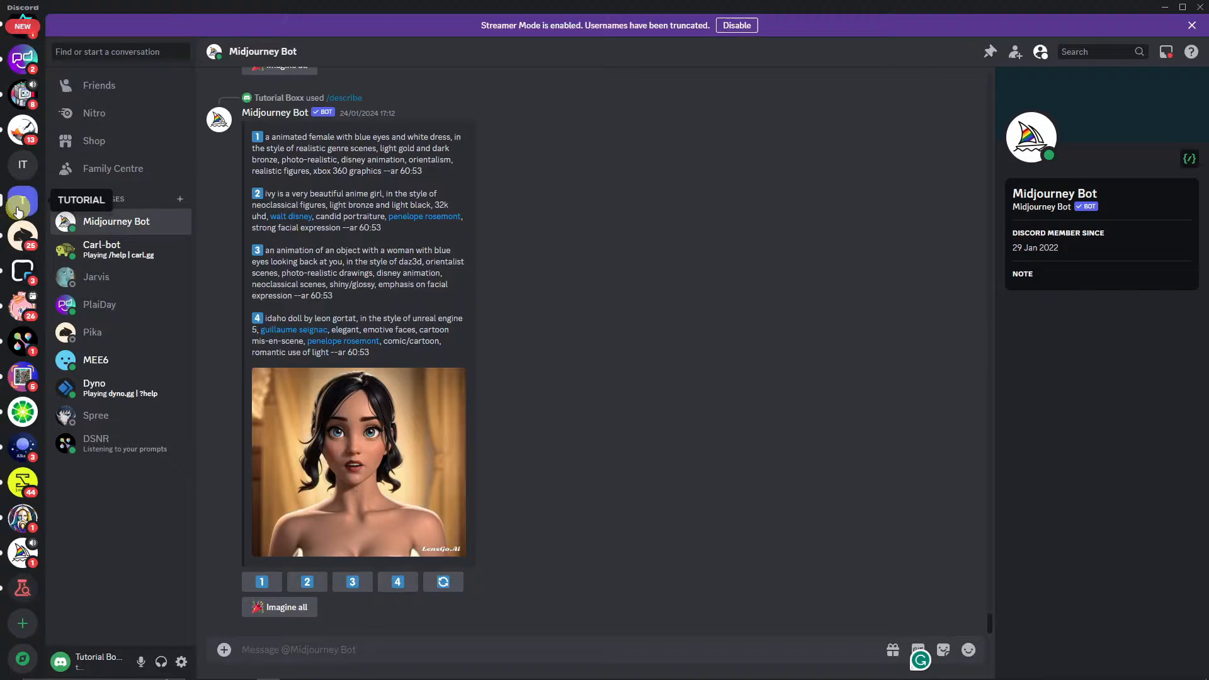
{"action": "left_click", "coordinate": [22, 202]}
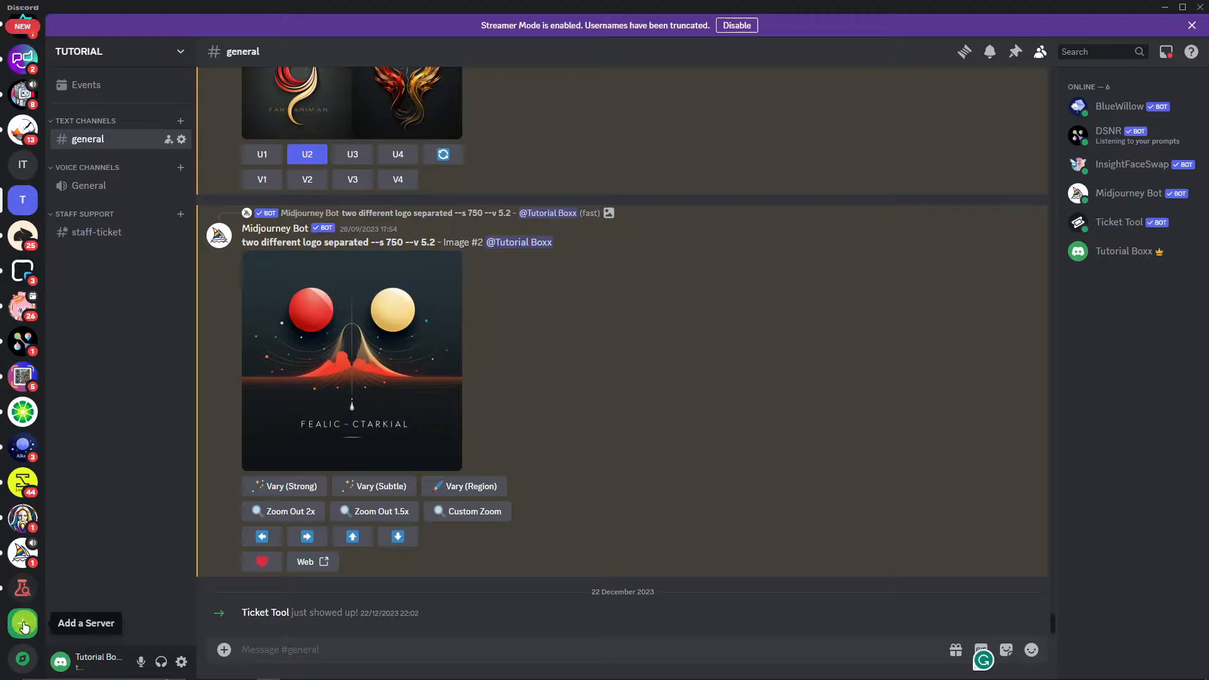
Create a new 'for me and my friends' server keeping its default name
{"action": "left_click", "coordinate": [23, 624]}
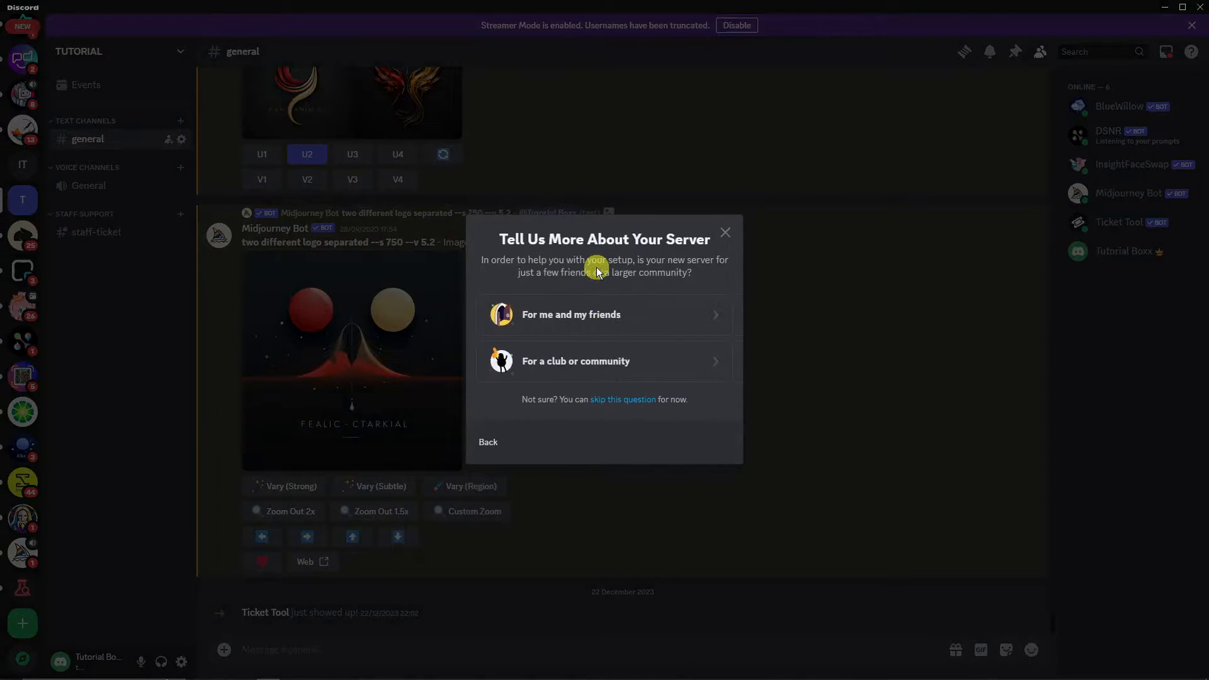
{"action": "left_click", "coordinate": [603, 315]}
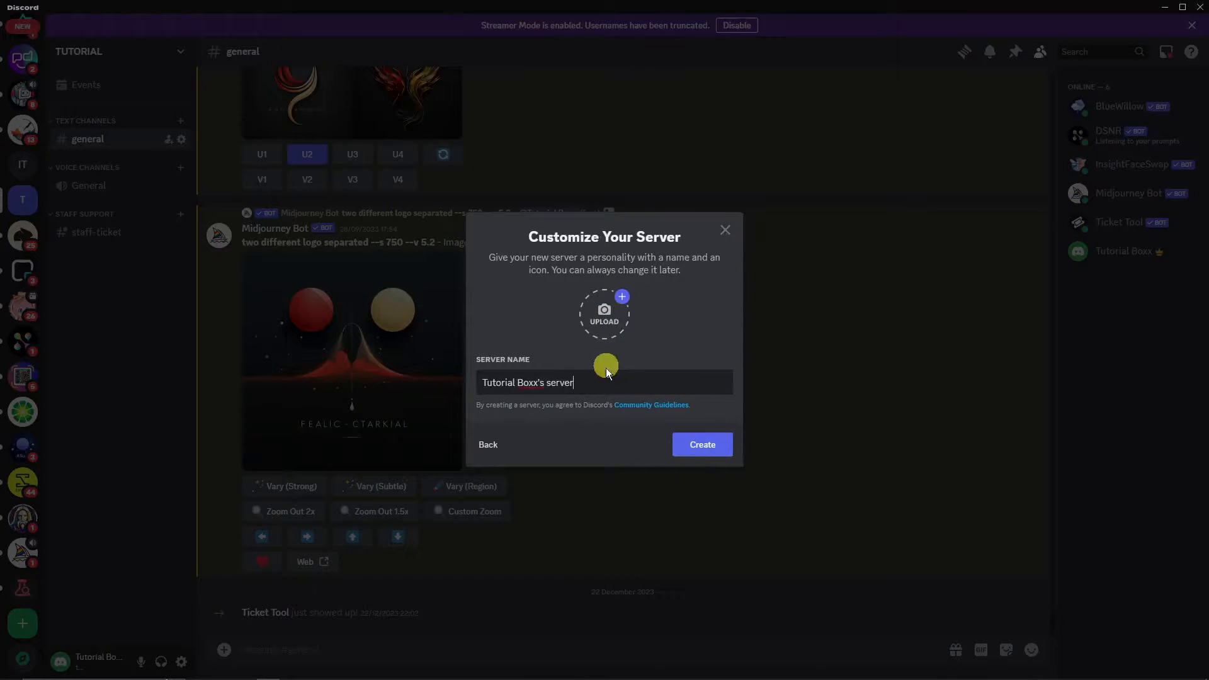
{"action": "triple_click", "coordinate": [528, 383]}
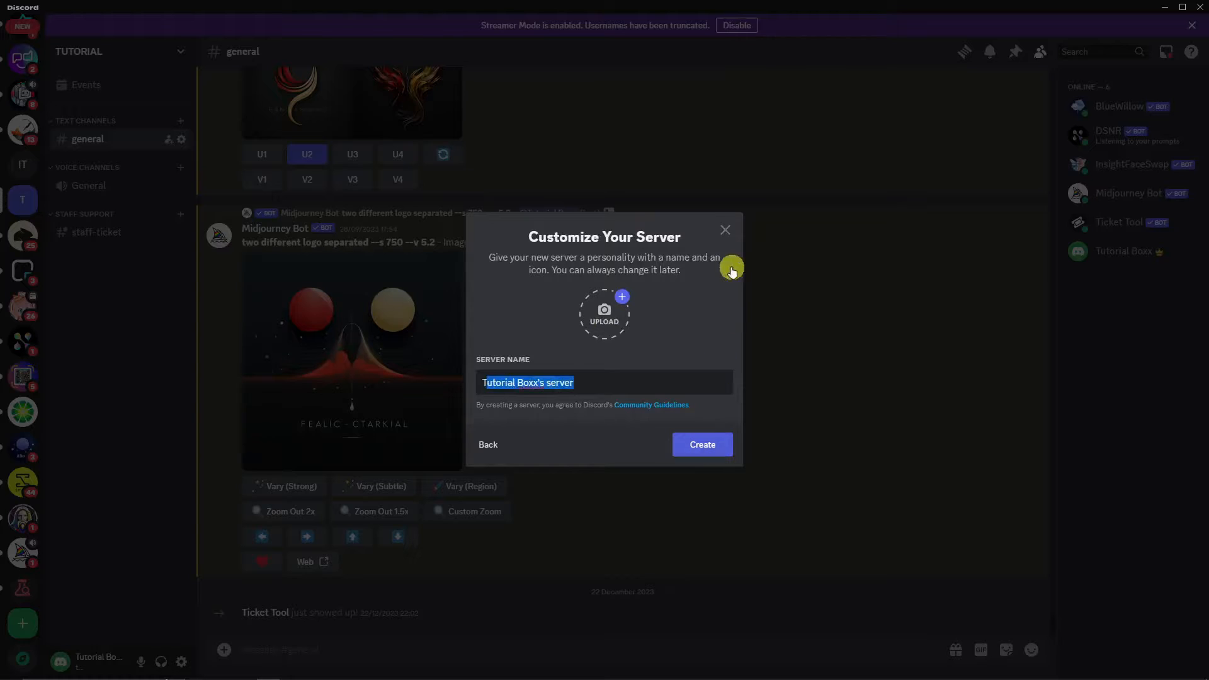
{"action": "left_click", "coordinate": [723, 230]}
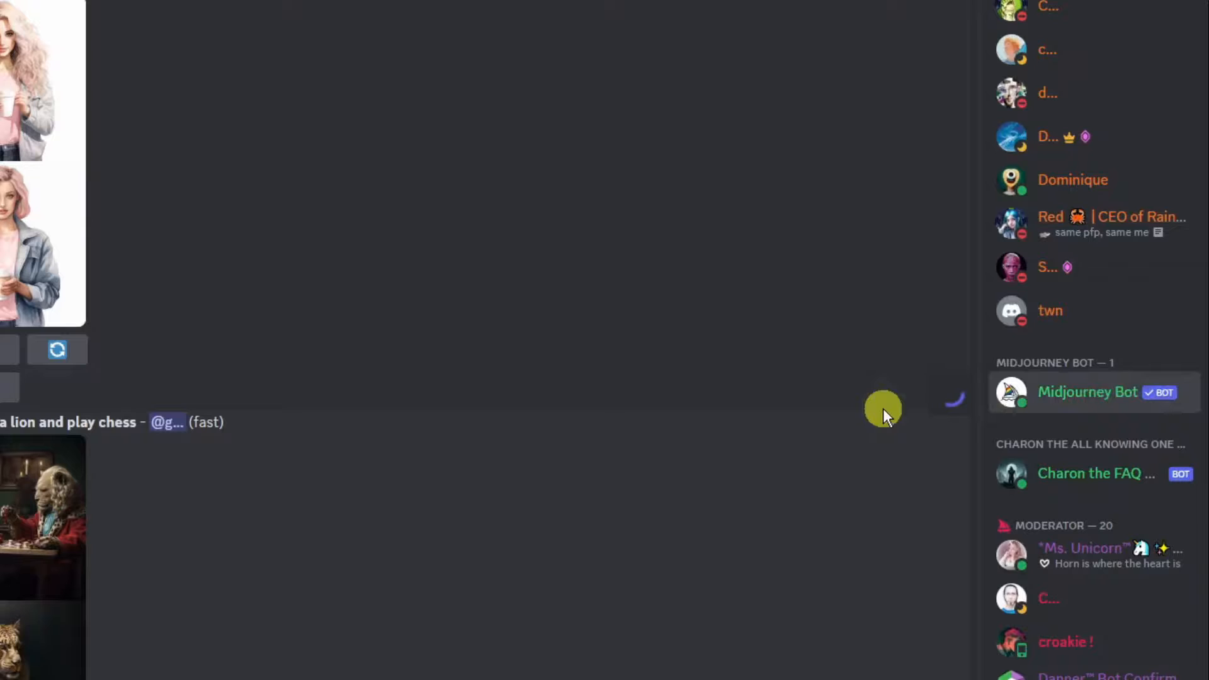
{"action": "left_click", "coordinate": [1088, 392]}
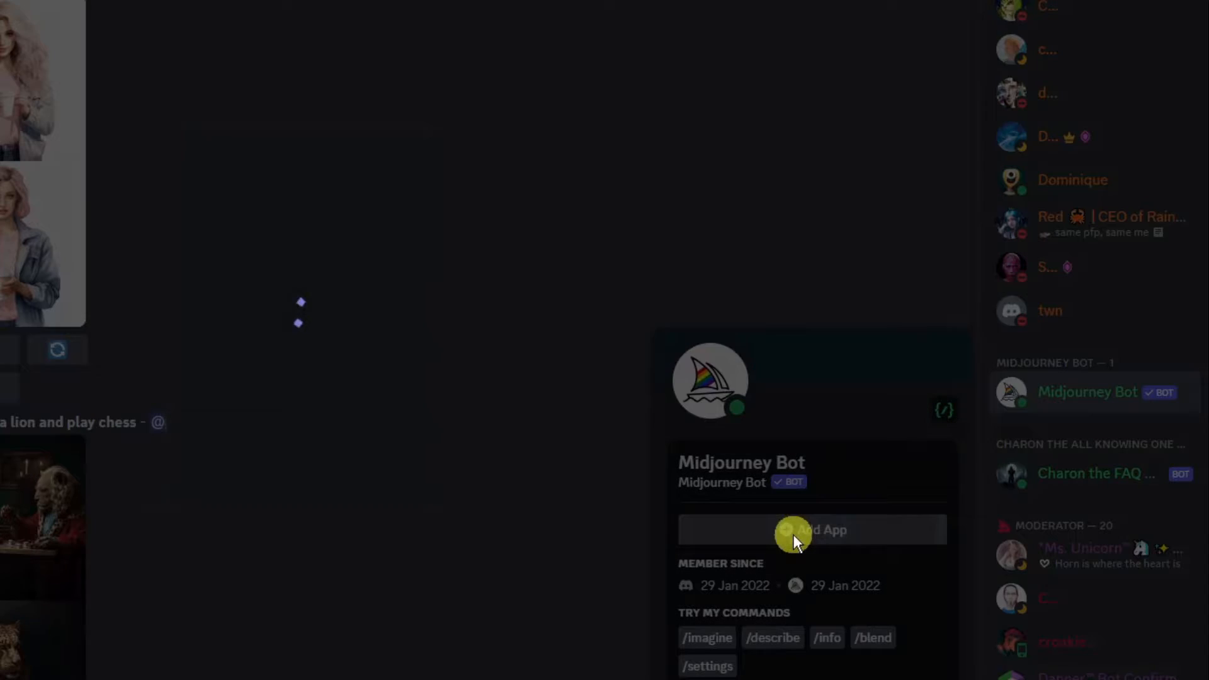
{"action": "left_click", "coordinate": [811, 530]}
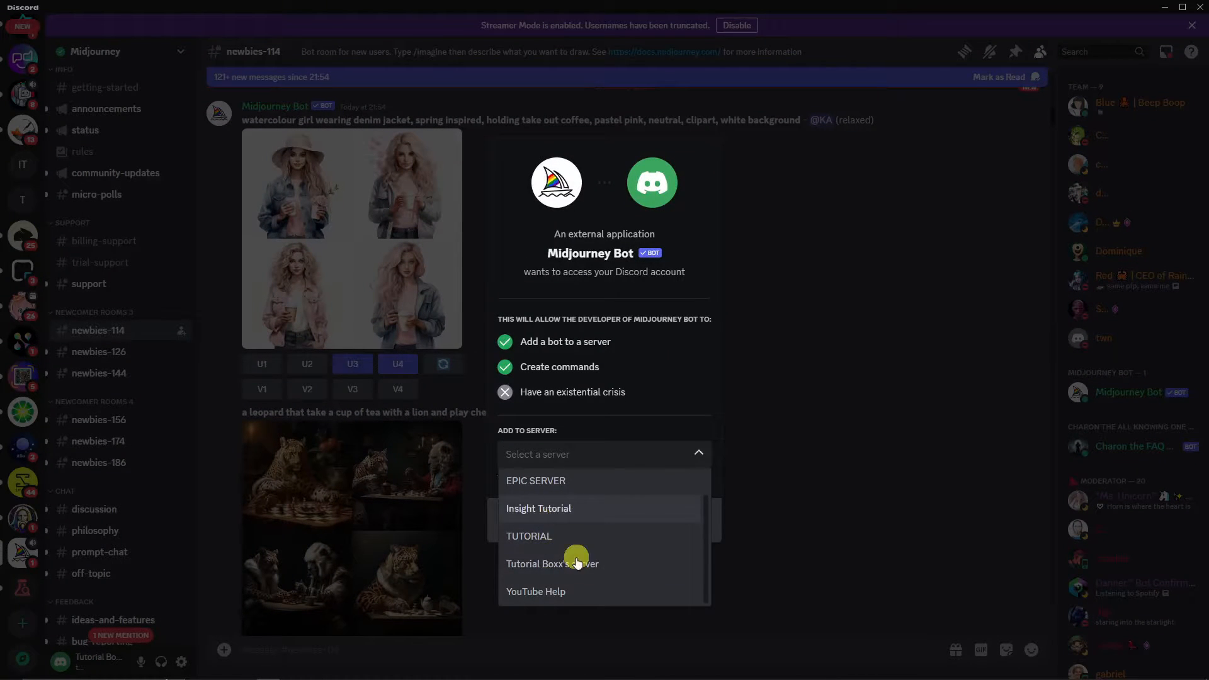
{"action": "left_click", "coordinate": [552, 565]}
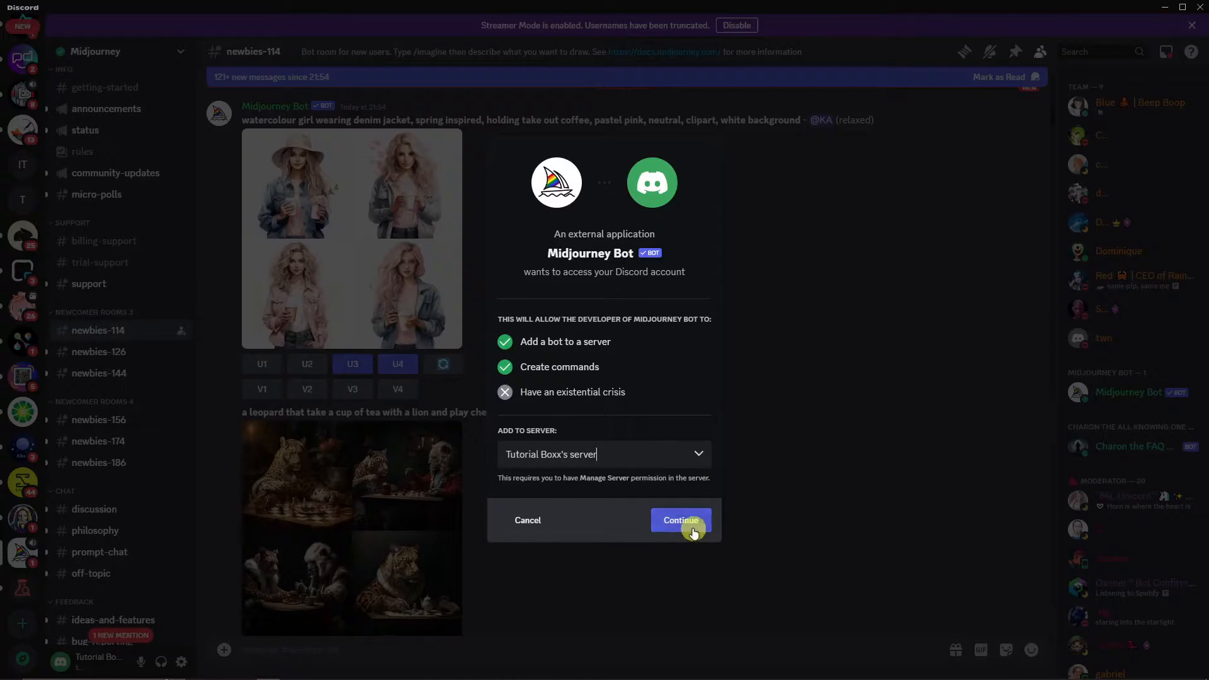
{"action": "left_click", "coordinate": [680, 521]}
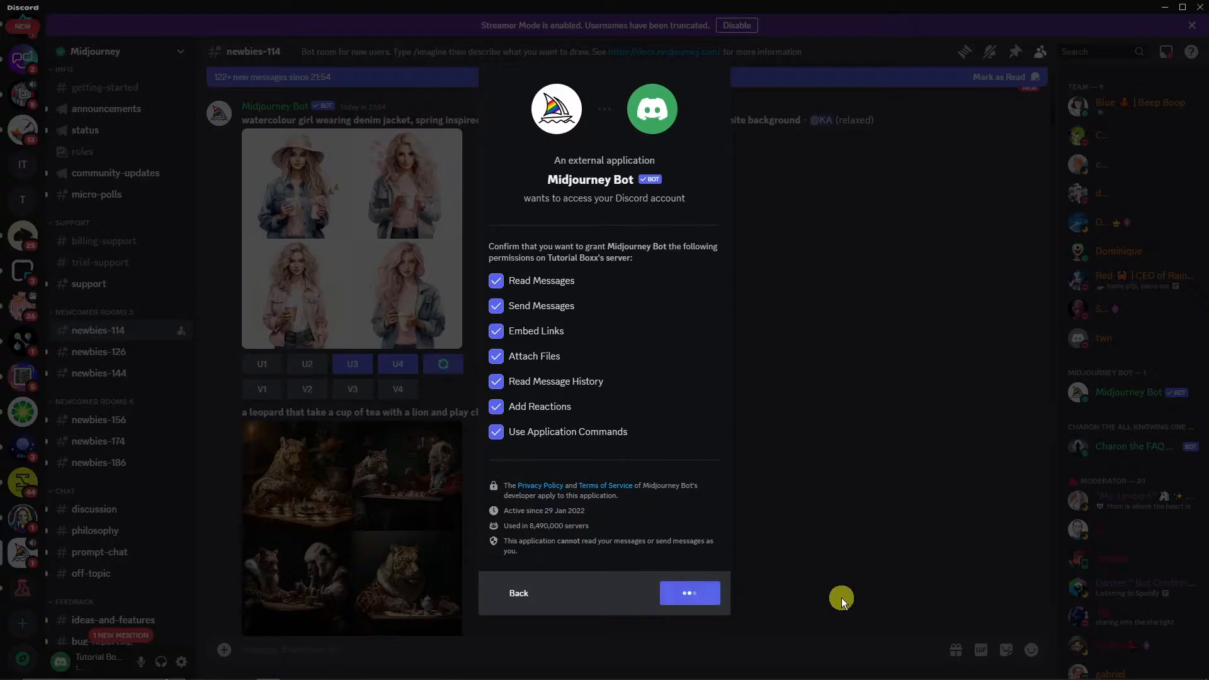
{"action": "left_click", "coordinate": [689, 593]}
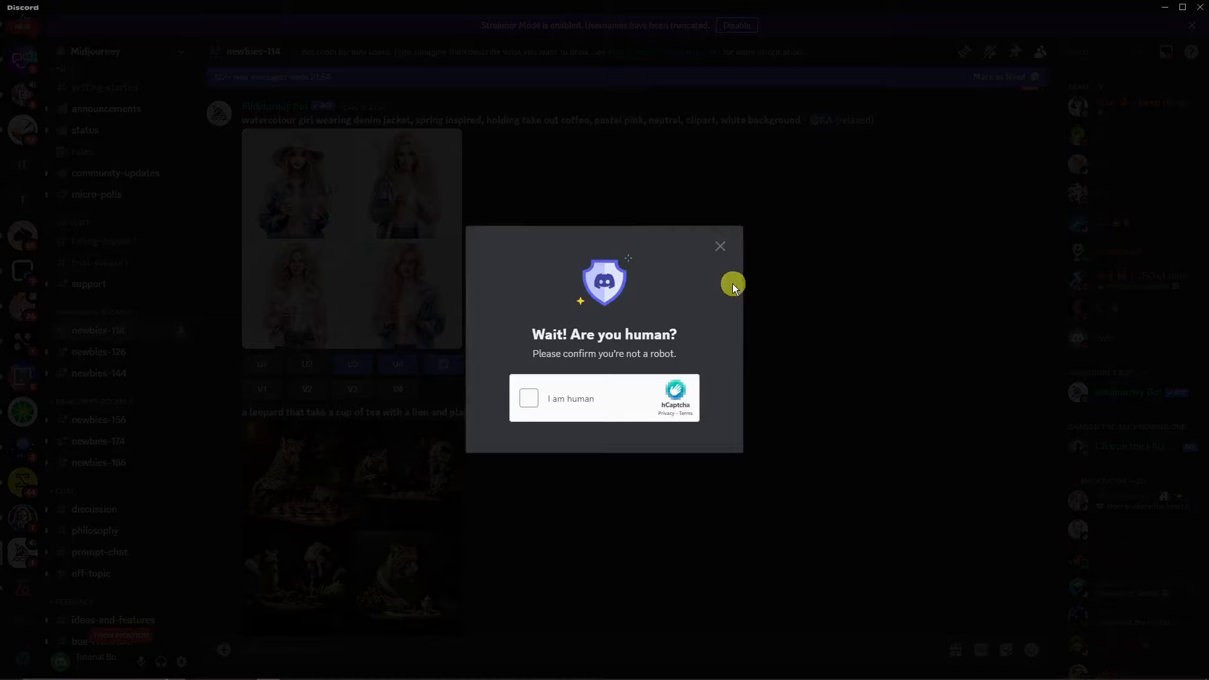
{"action": "left_click", "coordinate": [530, 399]}
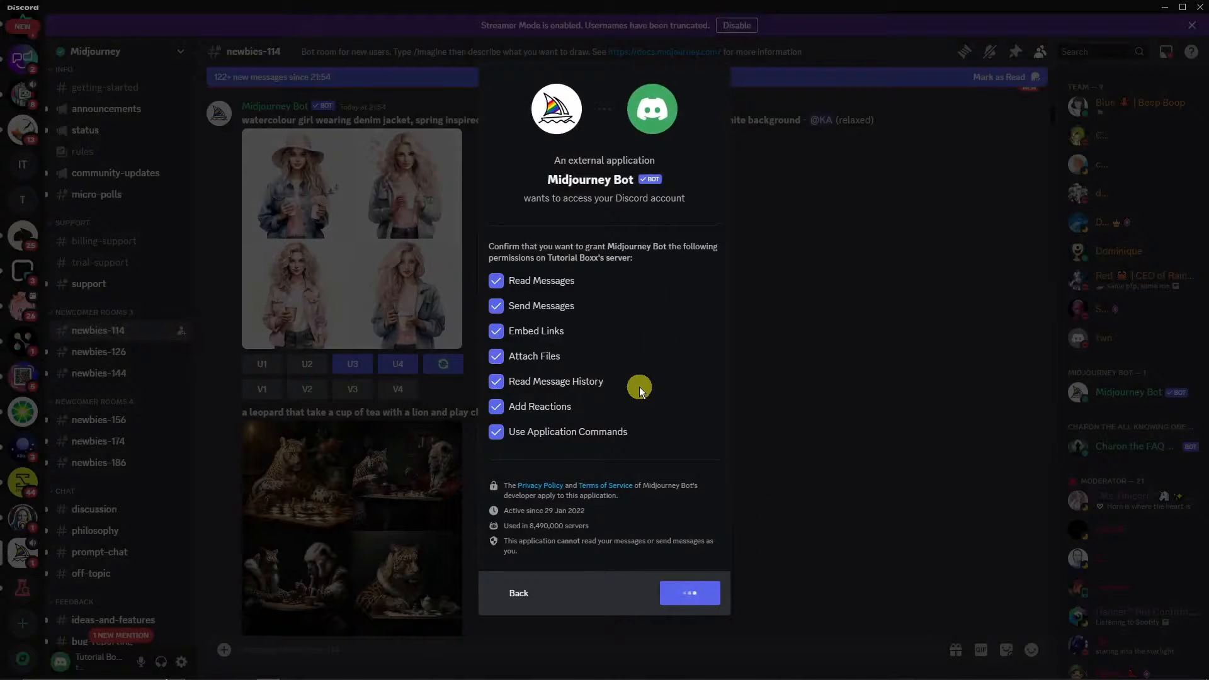
{"action": "left_click", "coordinate": [689, 592]}
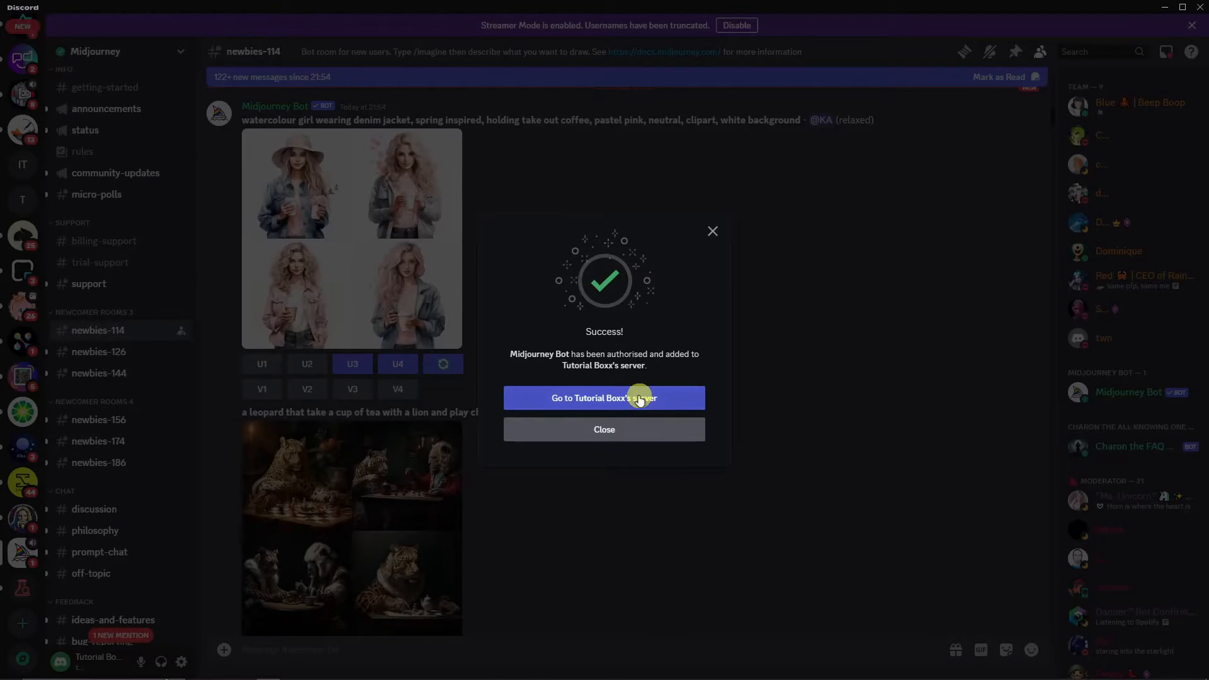
{"action": "left_click", "coordinate": [604, 398]}
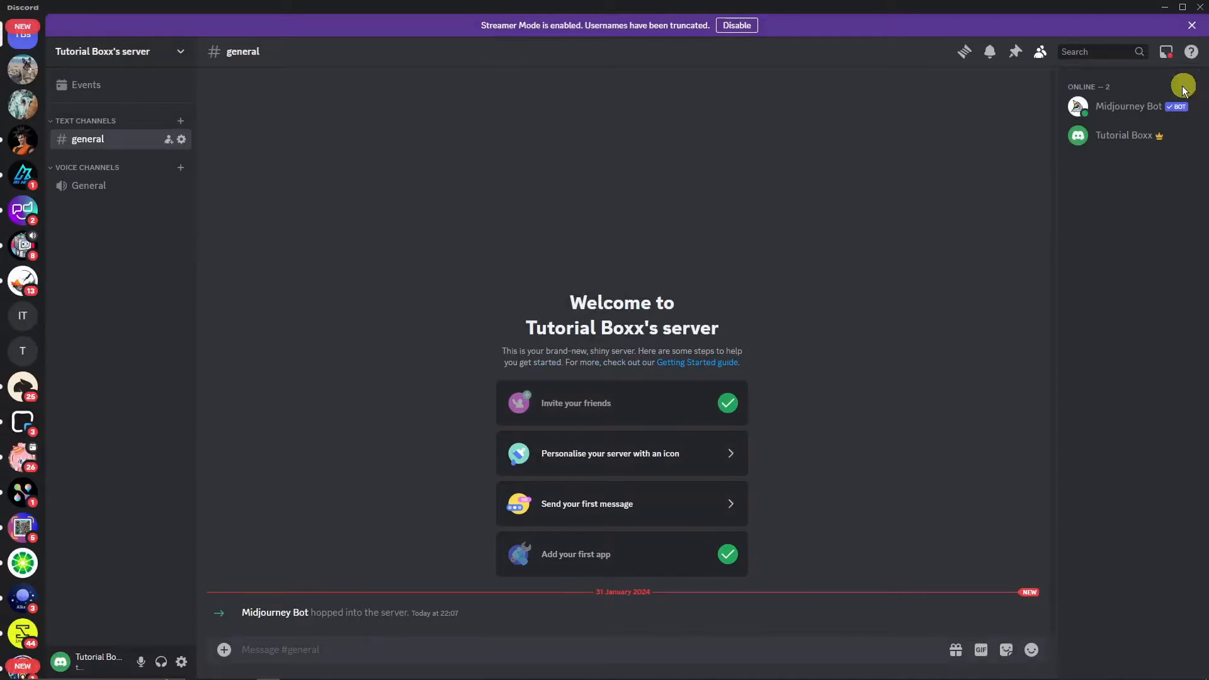
{"action": "mouse_move", "coordinate": [762, 277]}
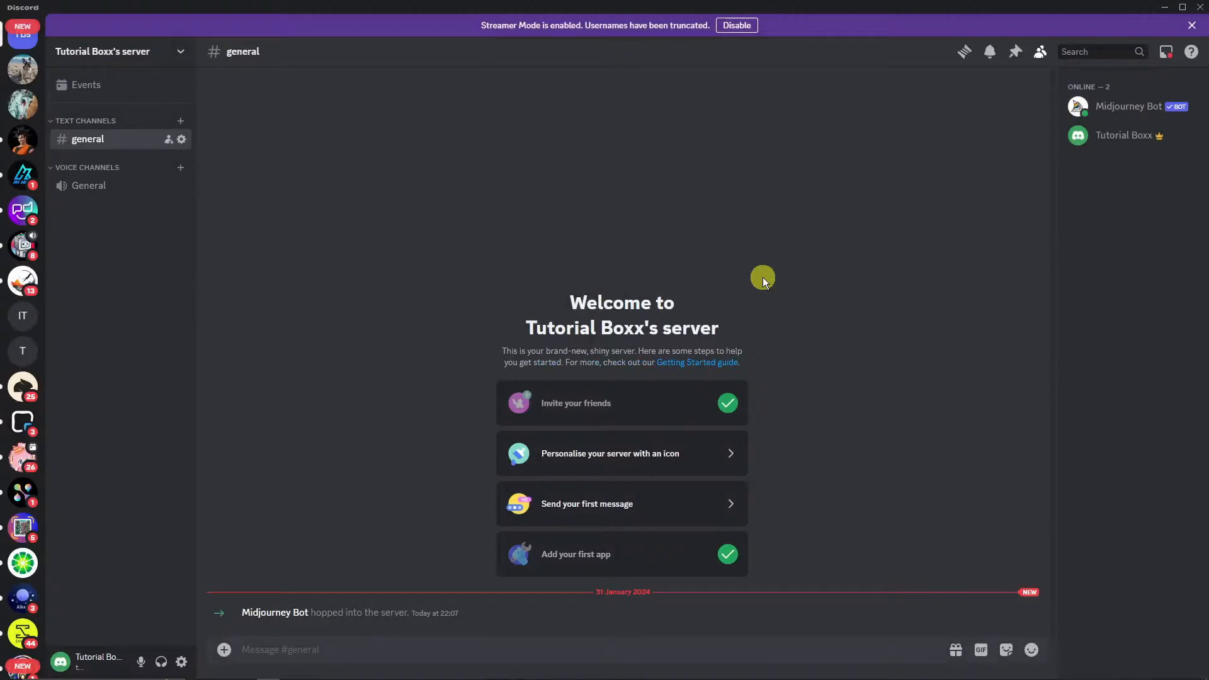
Upload the woman-6805813_1280 neon portrait and the pink-background pexels video to general
{"action": "left_click", "coordinate": [224, 650]}
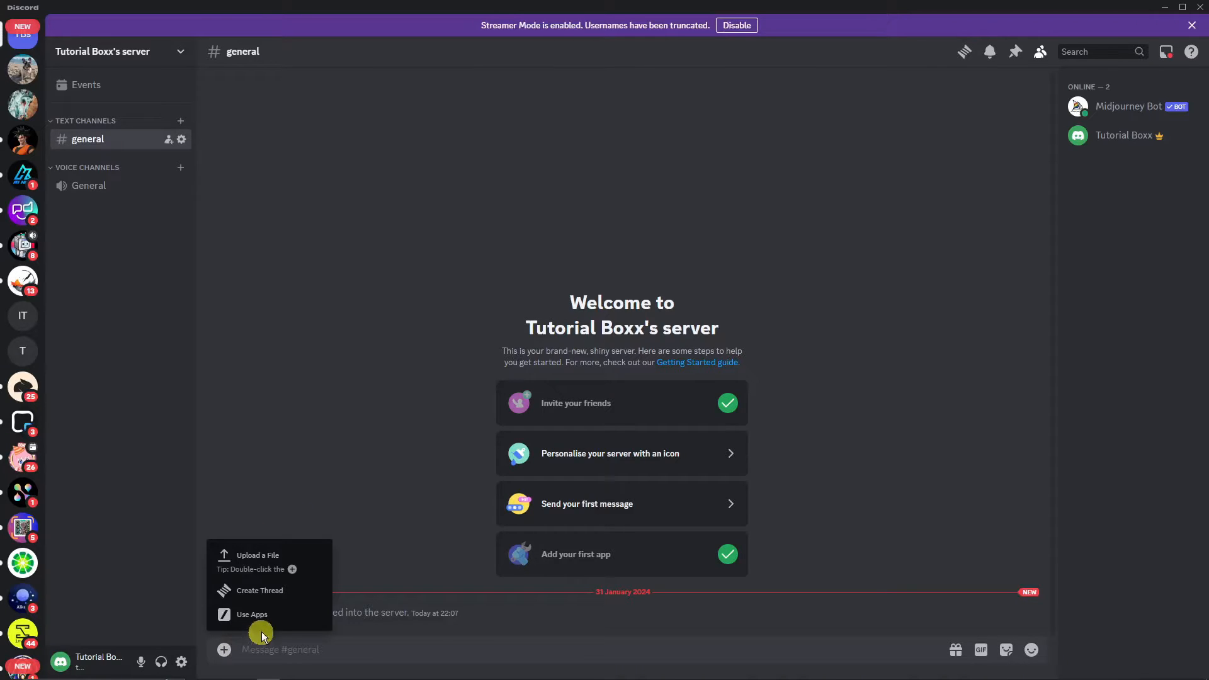
{"action": "left_click", "coordinate": [257, 555]}
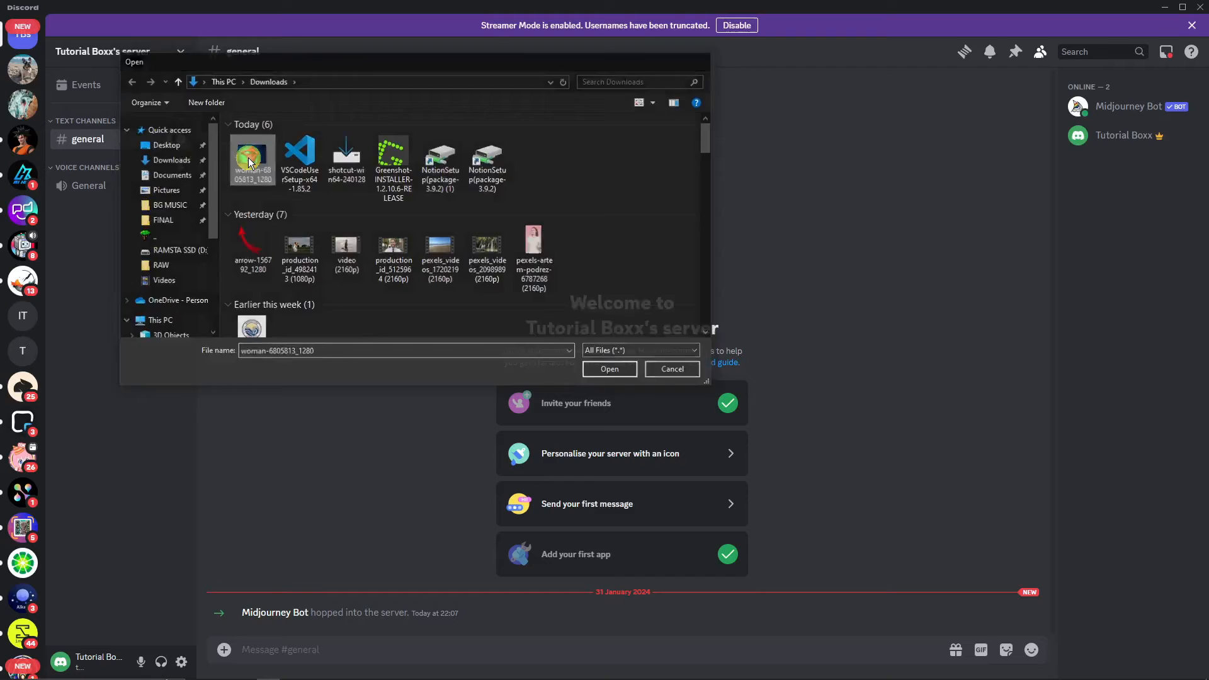
{"action": "left_click", "coordinate": [608, 369]}
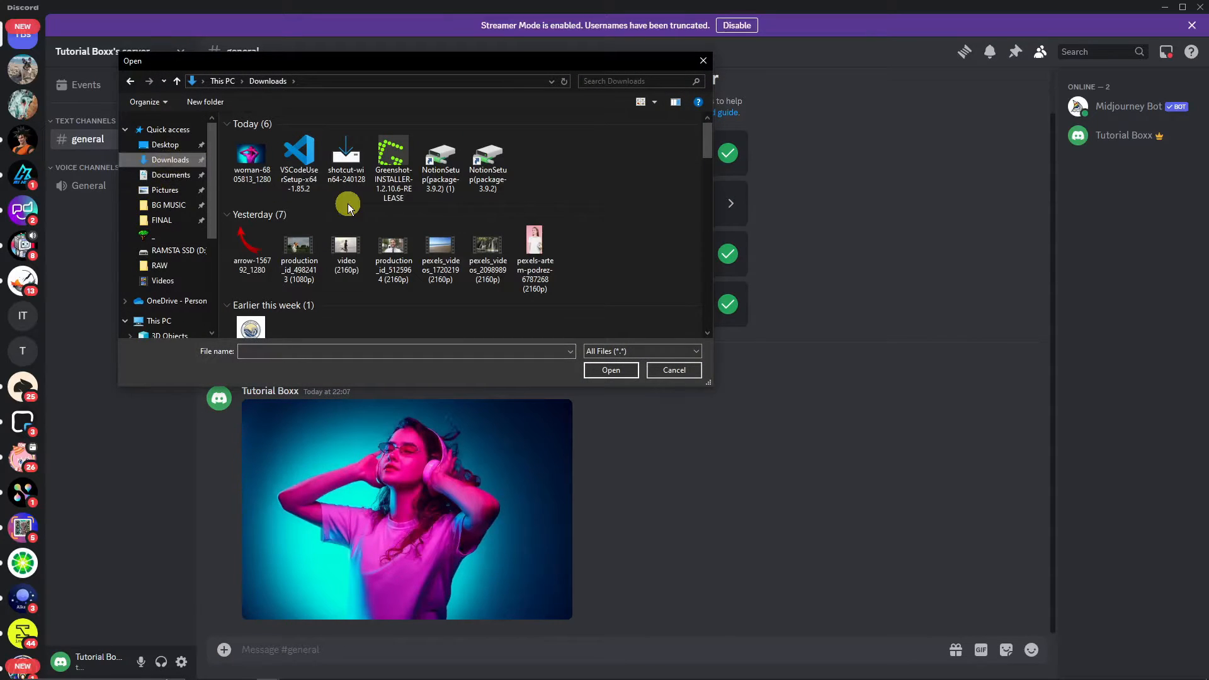
{"action": "left_click", "coordinate": [534, 258]}
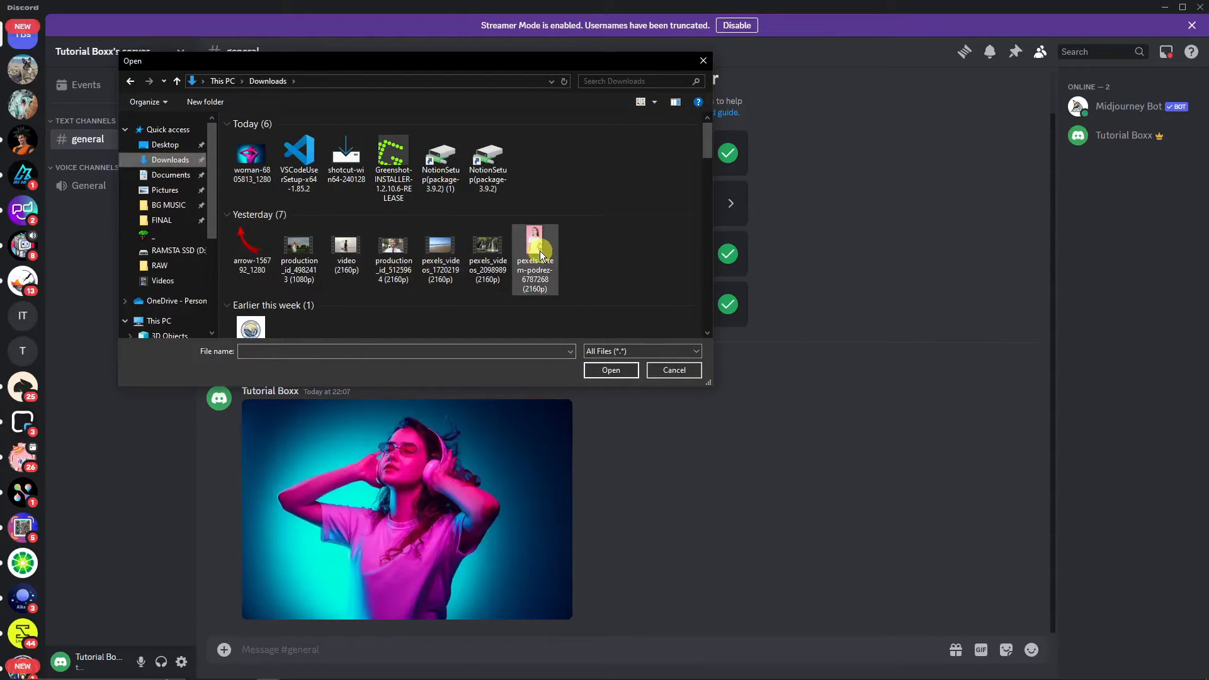
{"action": "left_click", "coordinate": [610, 371]}
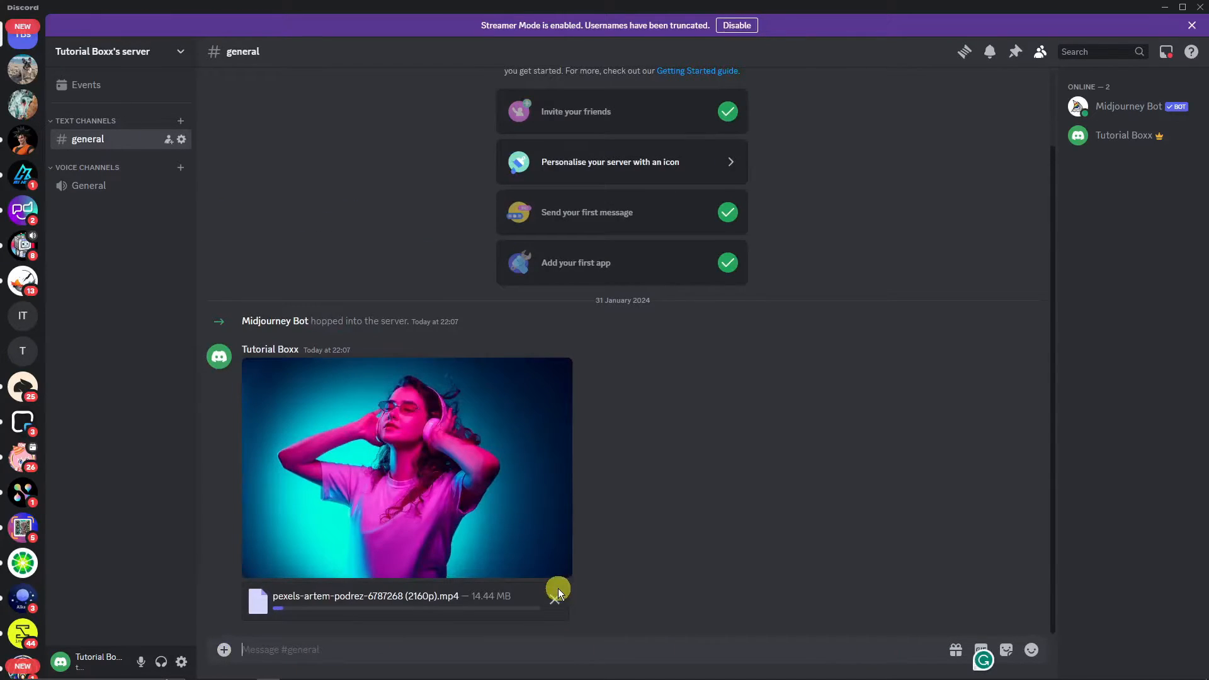
Upload another woman image from Downloads and start a slash command for the bot
{"action": "left_click", "coordinate": [224, 650]}
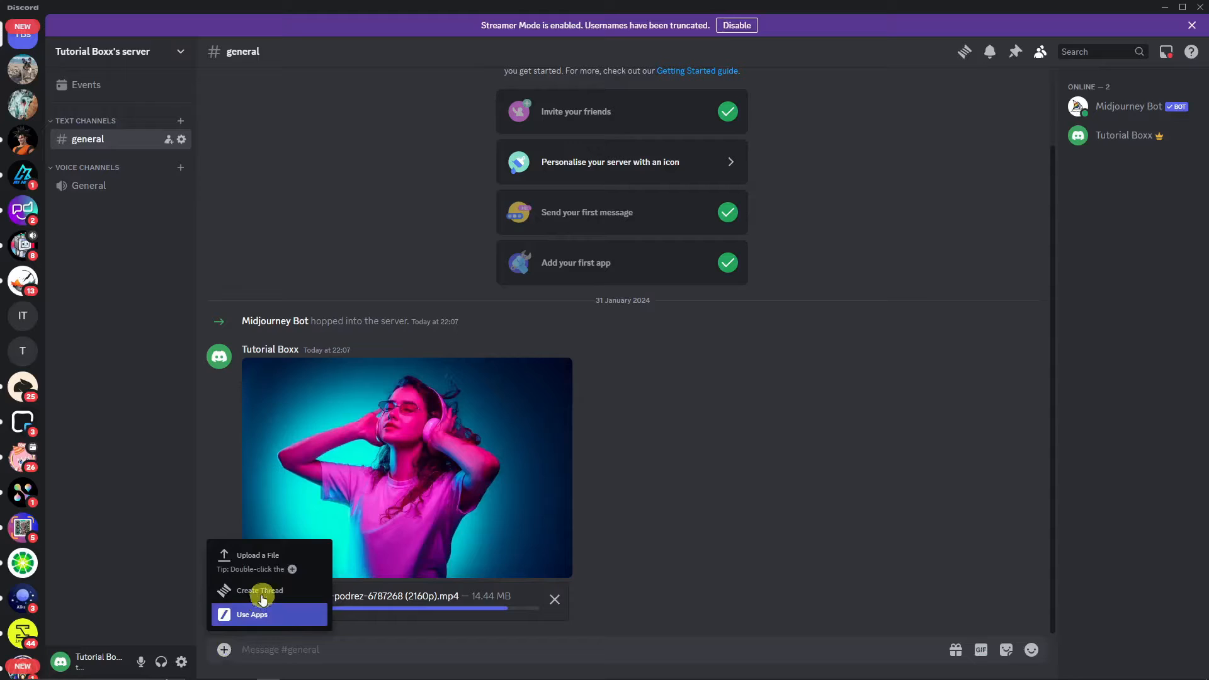
{"action": "left_click", "coordinate": [257, 555]}
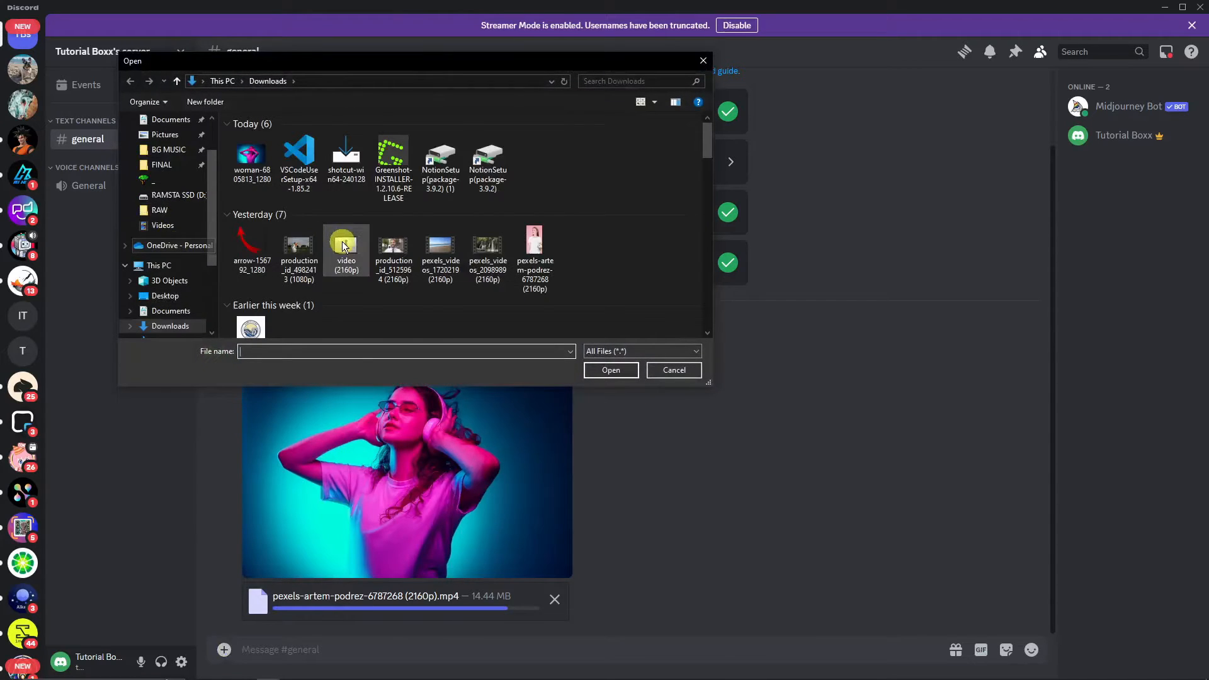
{"action": "scroll", "scroll_direction": "down", "scroll_amount": 3}
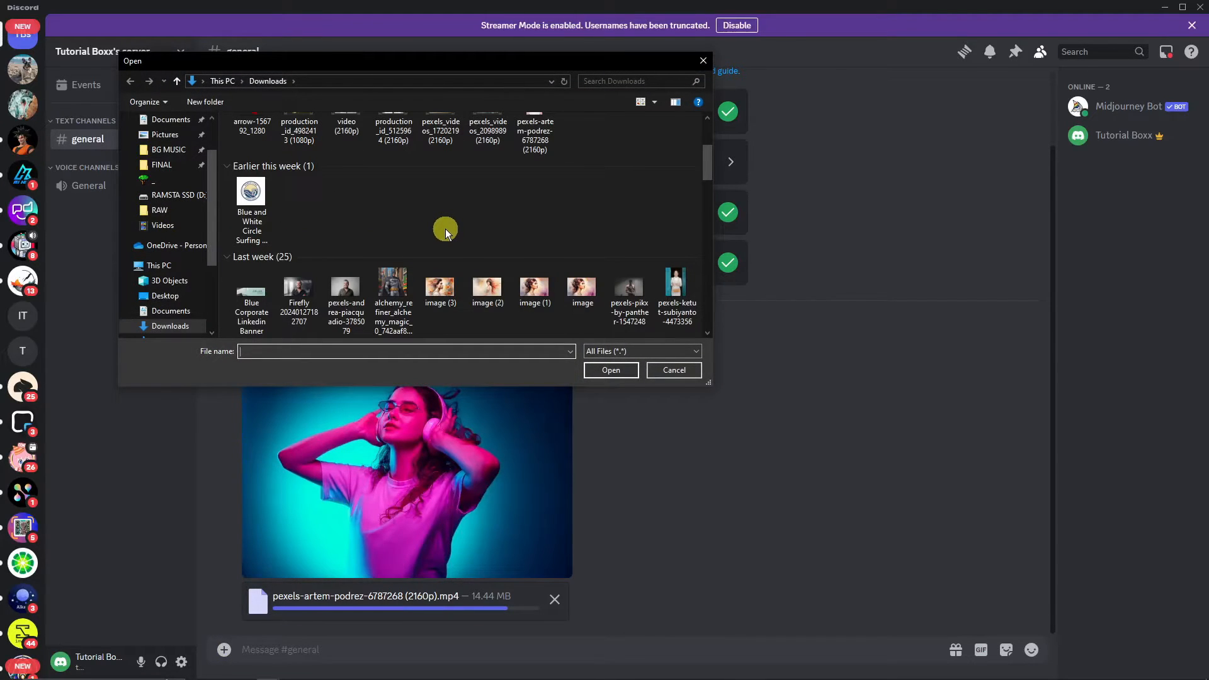
{"action": "scroll", "scroll_direction": "down", "scroll_amount": 3}
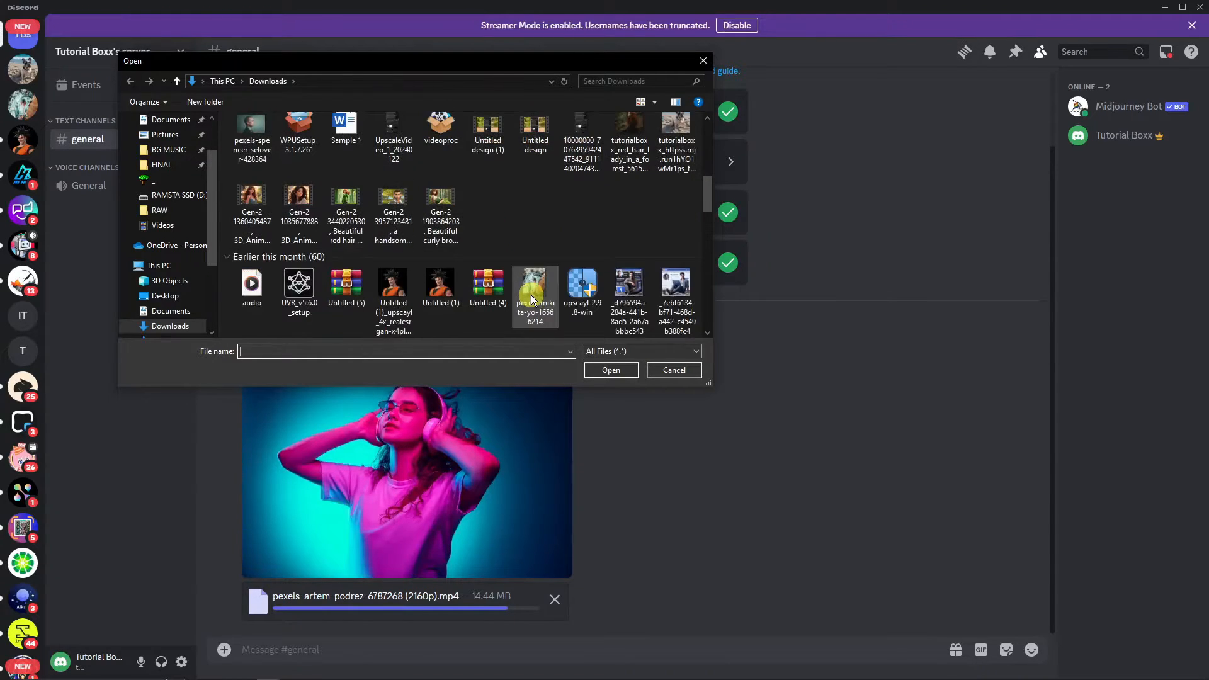
{"action": "scroll", "scroll_direction": "down", "scroll_amount": 3}
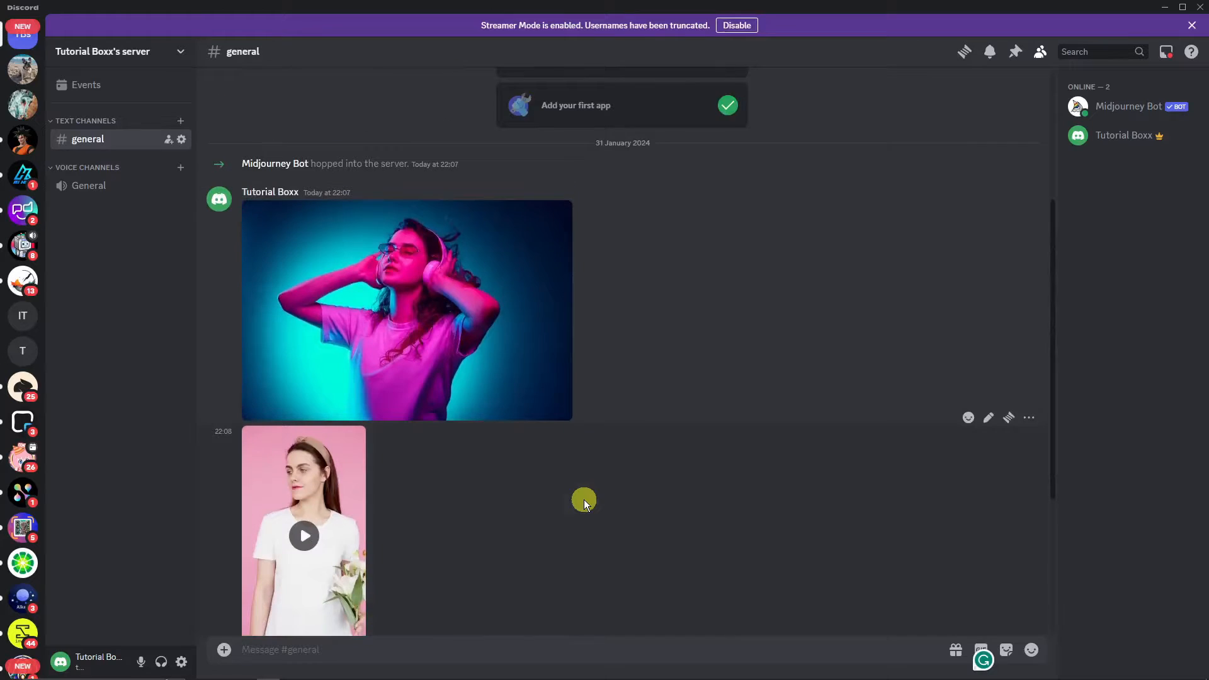
{"action": "mouse_move", "coordinate": [491, 469]}
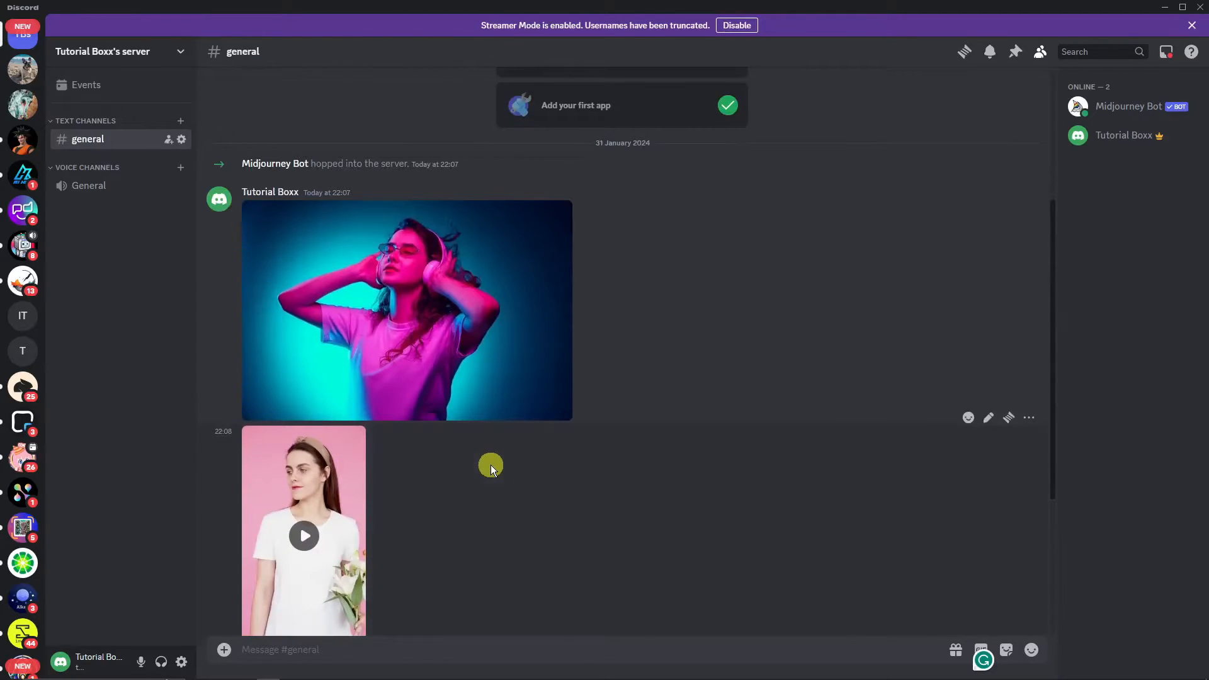
{"action": "mouse_move", "coordinate": [465, 379]}
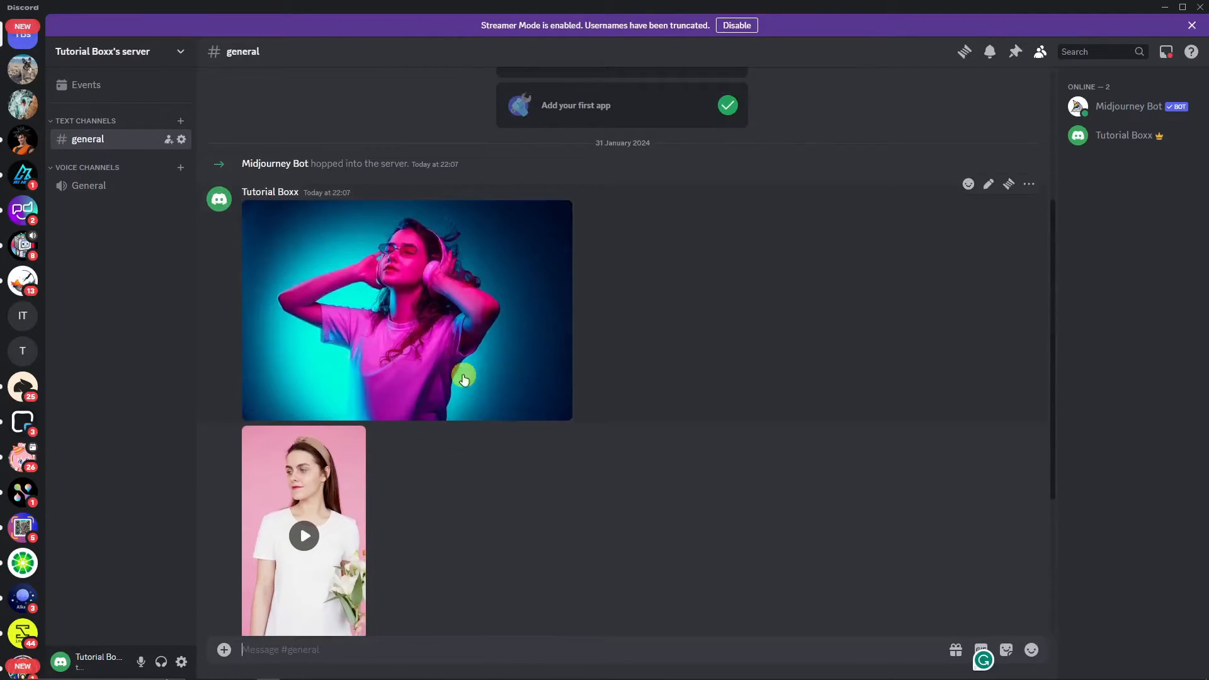
{"action": "type", "text": "/"}
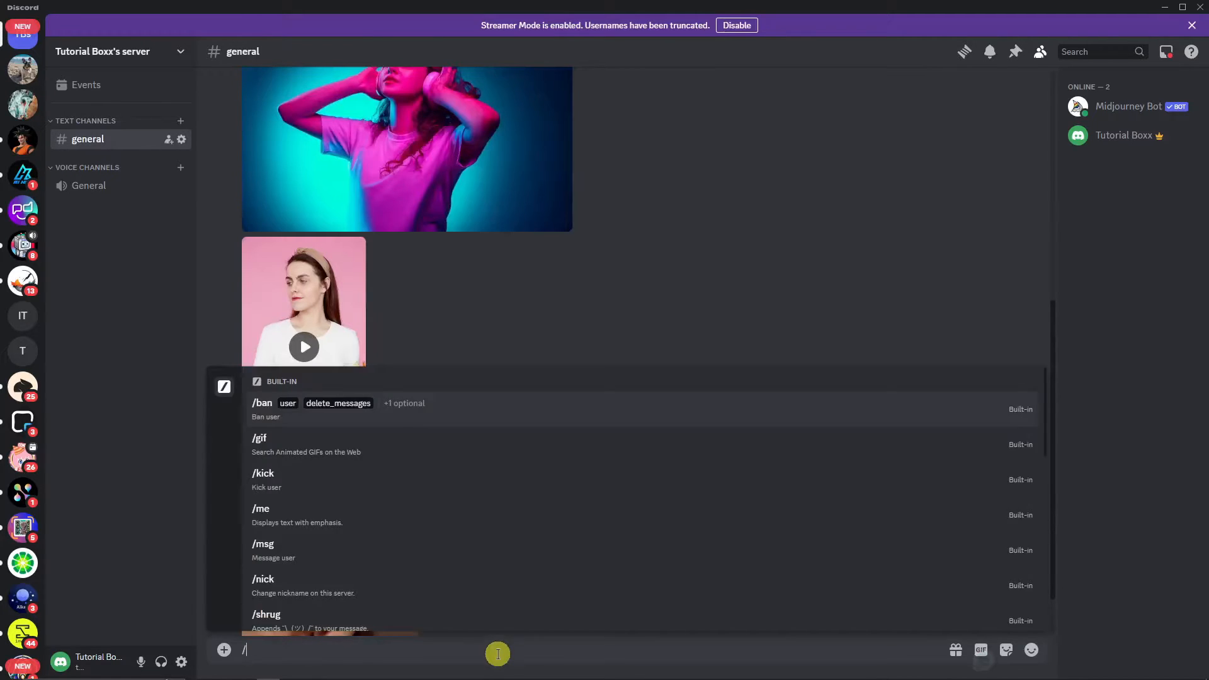
Choose /imagine and paste the links of the neon and red-lips portraits into the prompt
{"action": "type", "text": "imagine"}
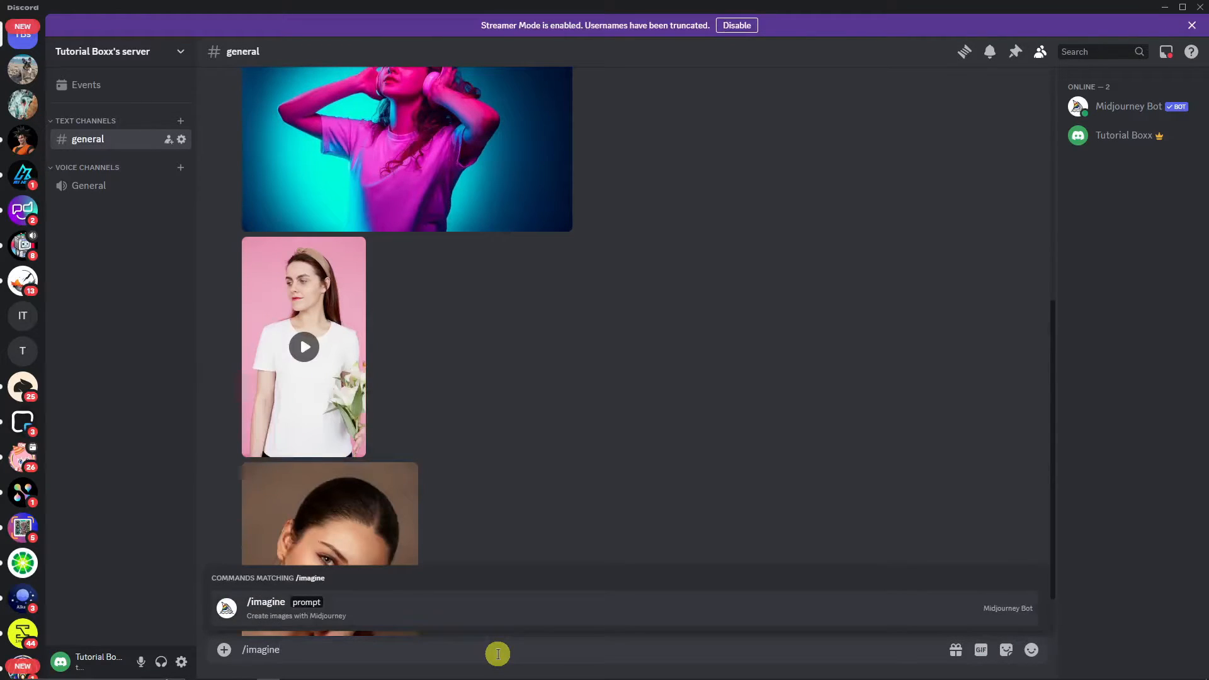
{"action": "left_click", "coordinate": [265, 608]}
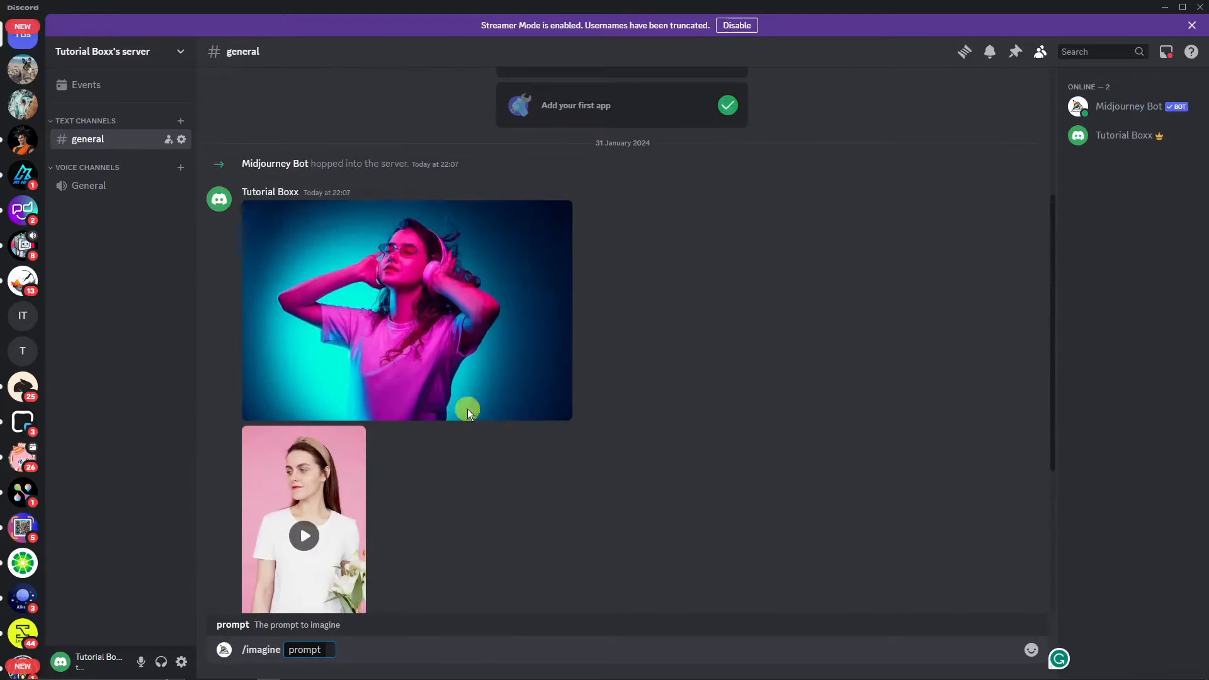
{"action": "left_click", "coordinate": [406, 311]}
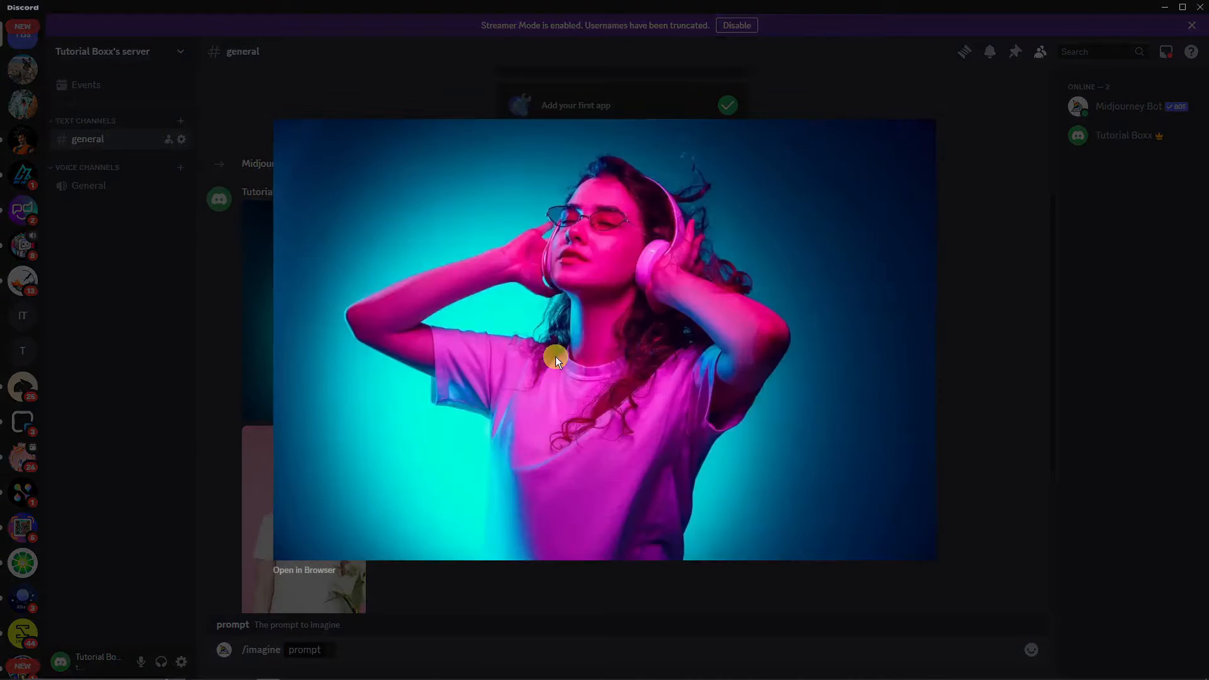
{"action": "right_click", "coordinate": [556, 361]}
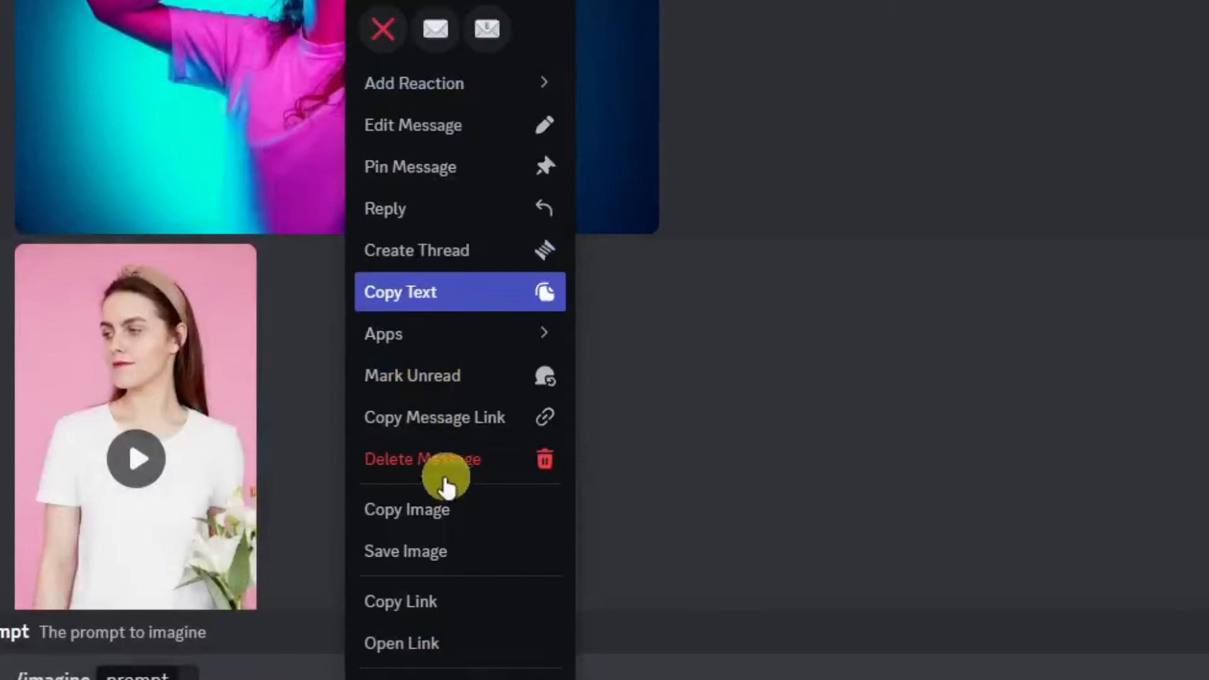
{"action": "mouse_move", "coordinate": [451, 601]}
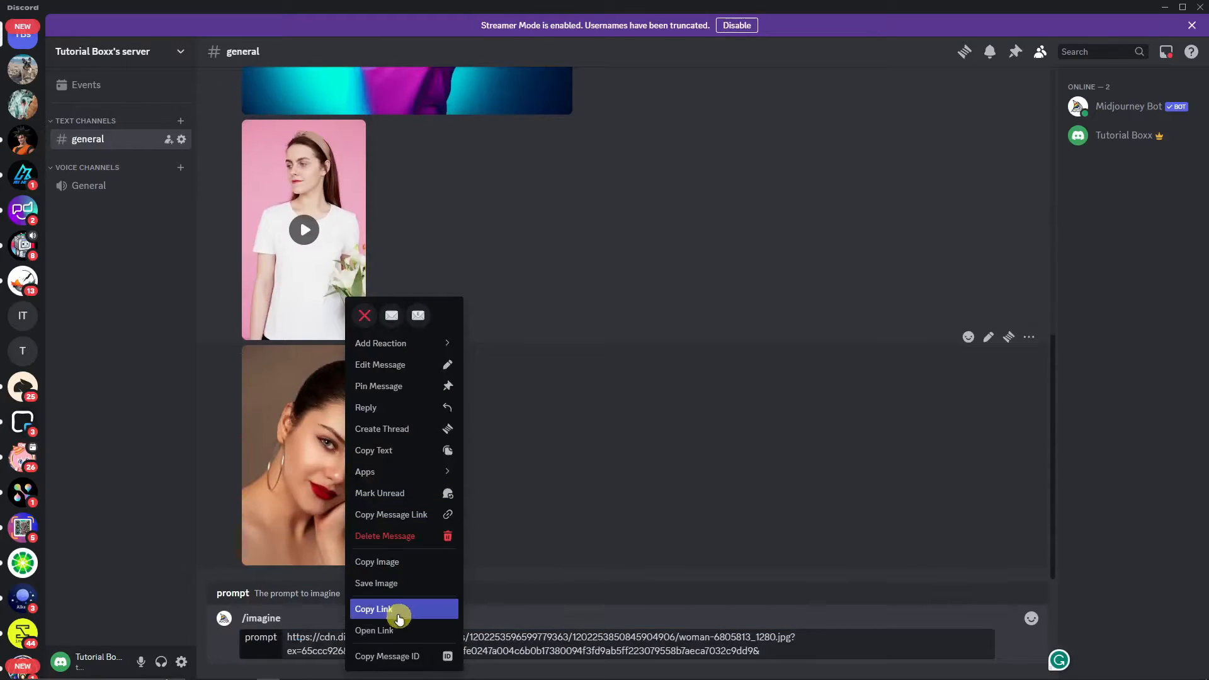
{"action": "left_click", "coordinate": [373, 609]}
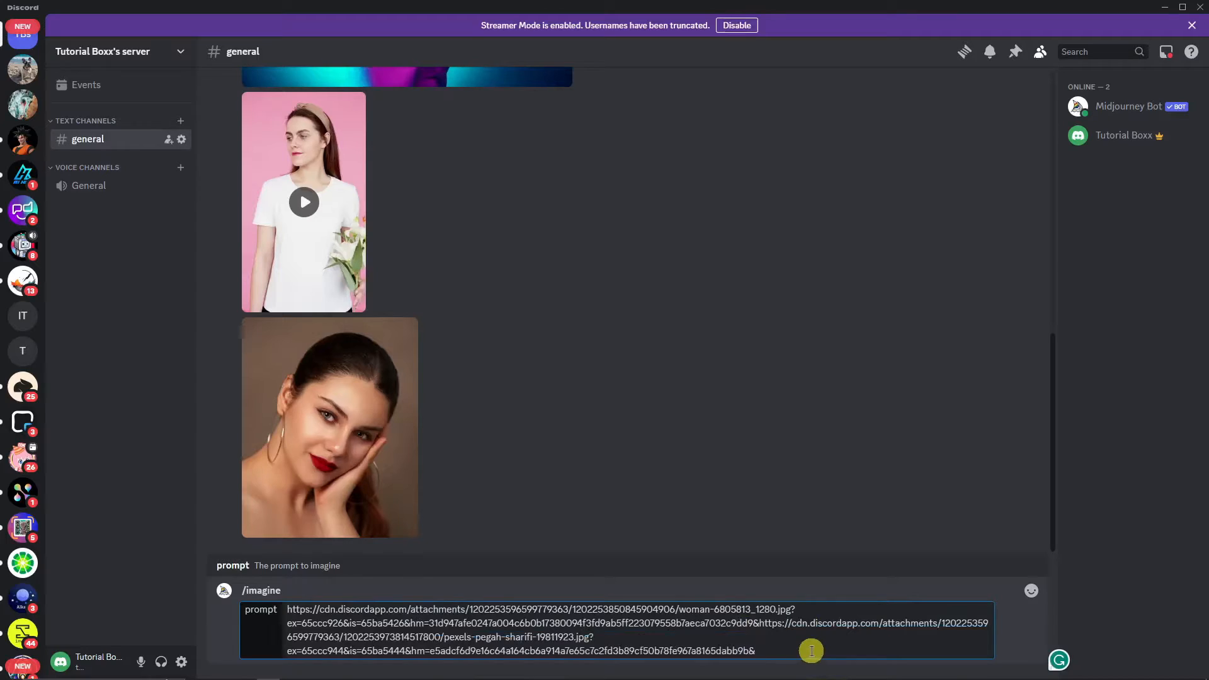
Append 'futuristic, ultra realistic, clear' to the imagine prompt
{"action": "type", "text": "fu"}
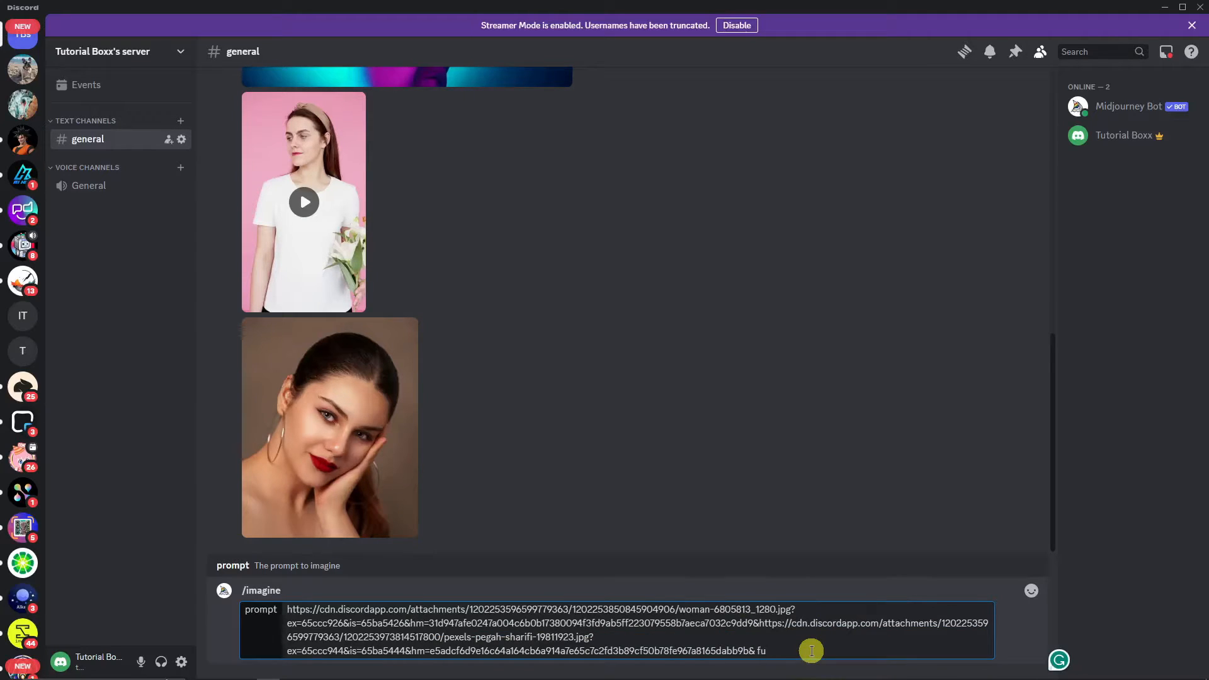
{"action": "type", "text": "futuristic,"}
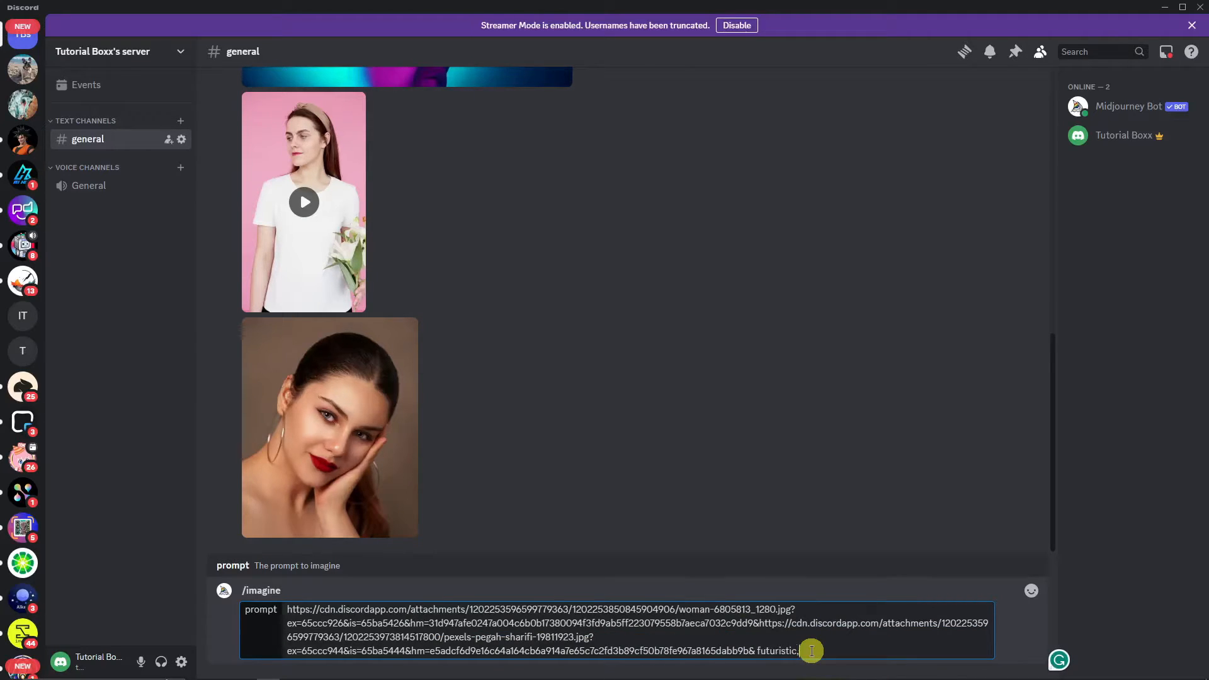
{"action": "type", "text": "ultra realistic,"}
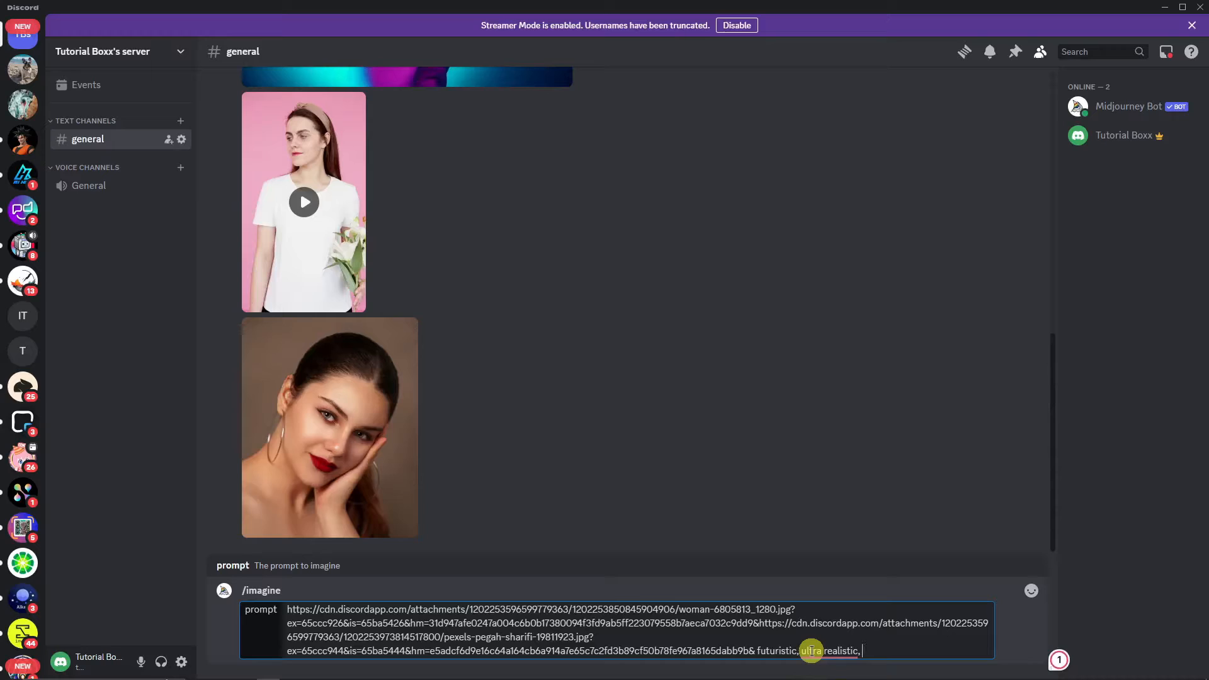
{"action": "type", "text": "c"}
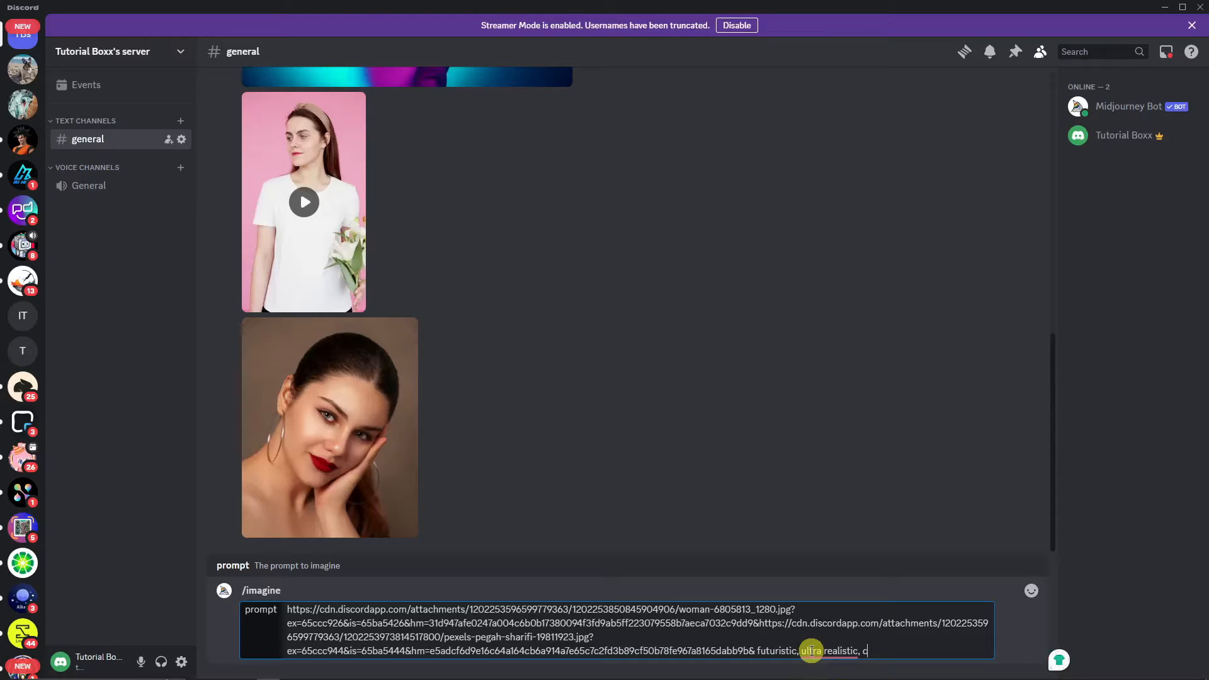
{"action": "type", "text": "lear"}
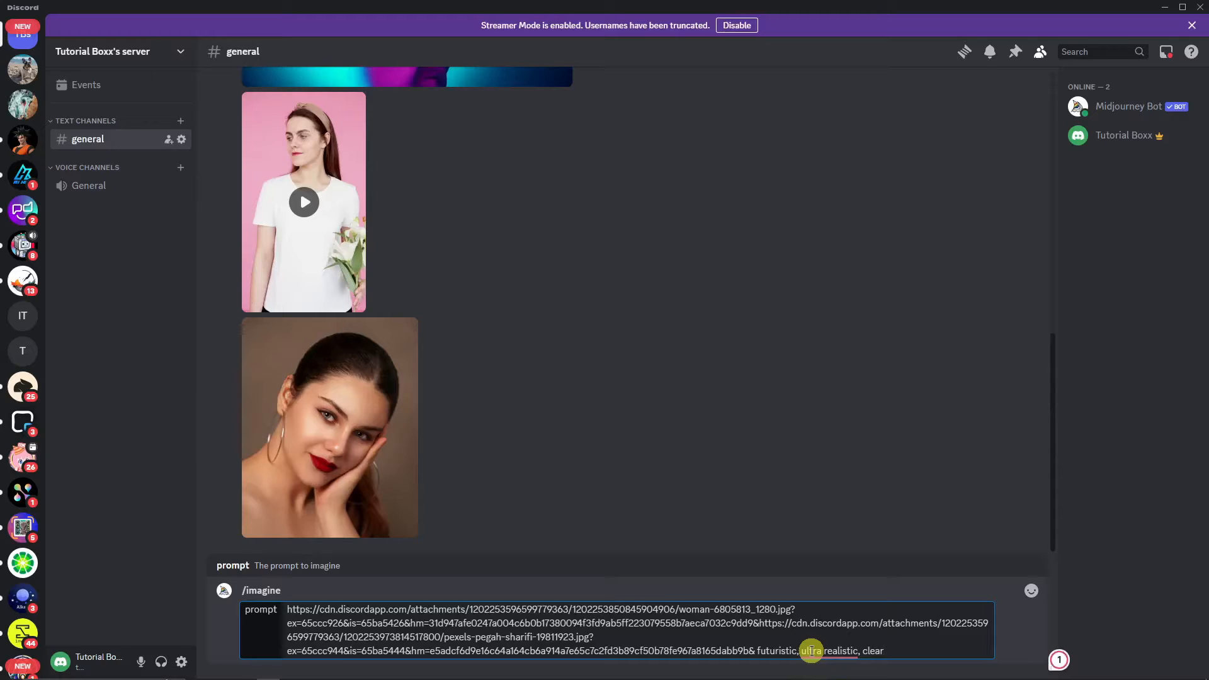
Send the blend prompt to Midjourney Bot and bring up its /settings panel showing model V6
{"action": "key", "text": "enter"}
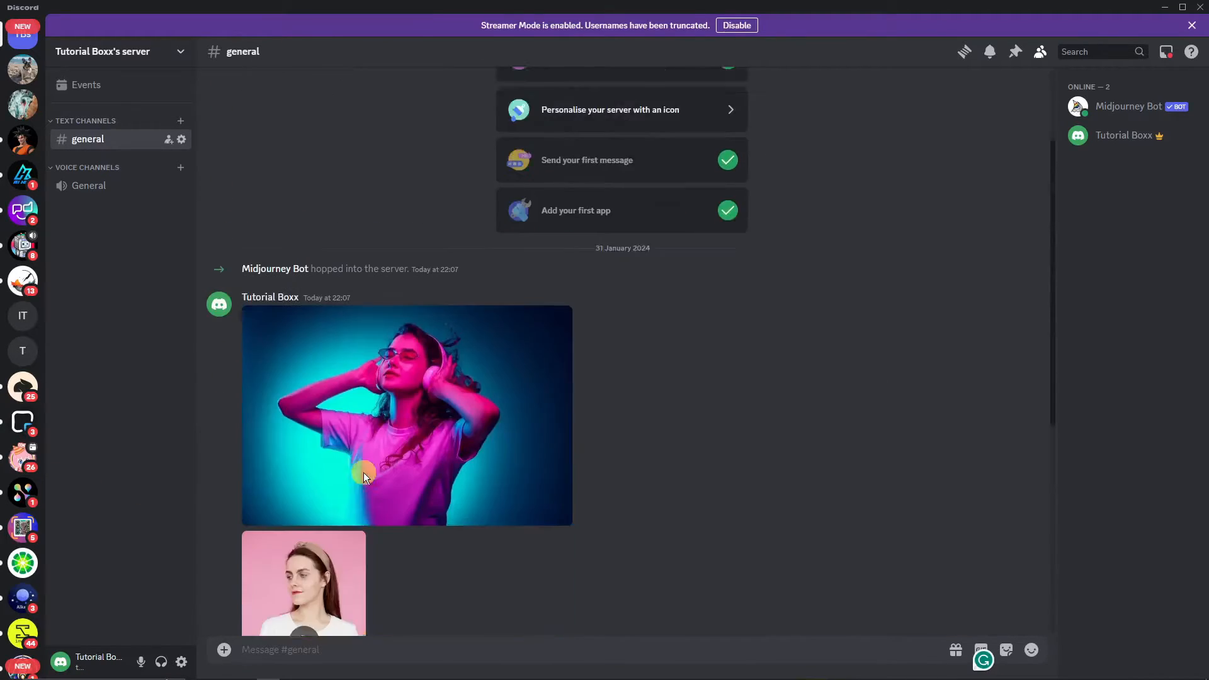
{"action": "type", "text": "/"}
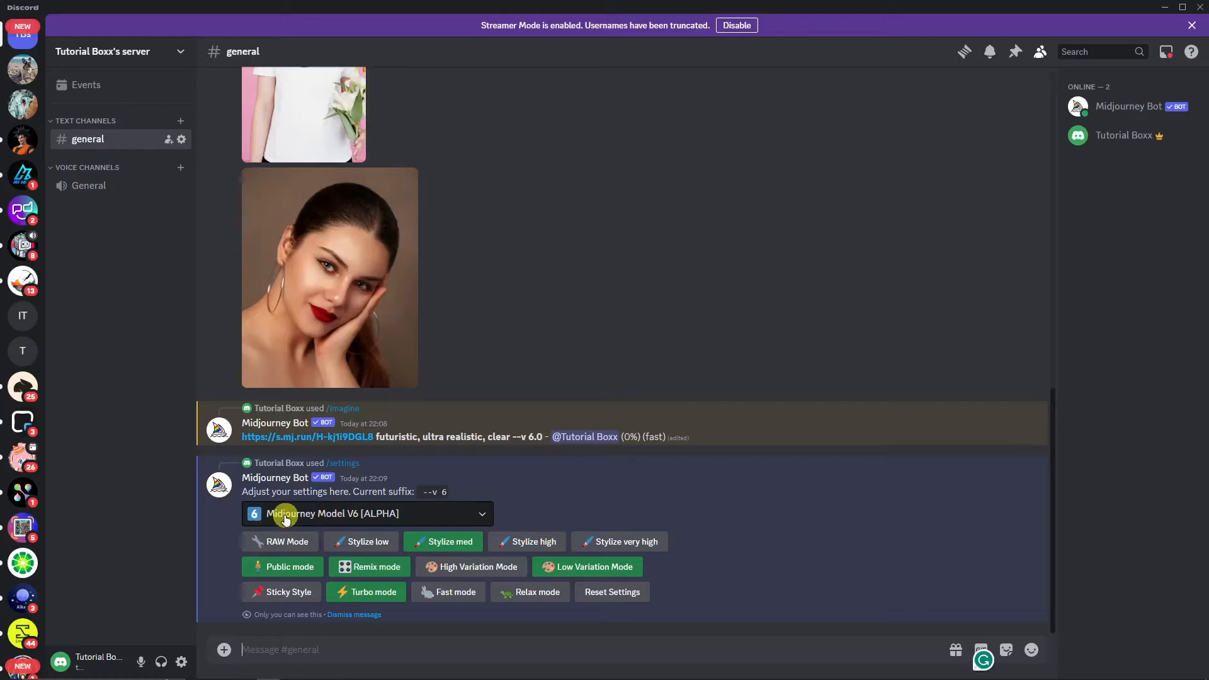
{"action": "mouse_move", "coordinate": [68, 470]}
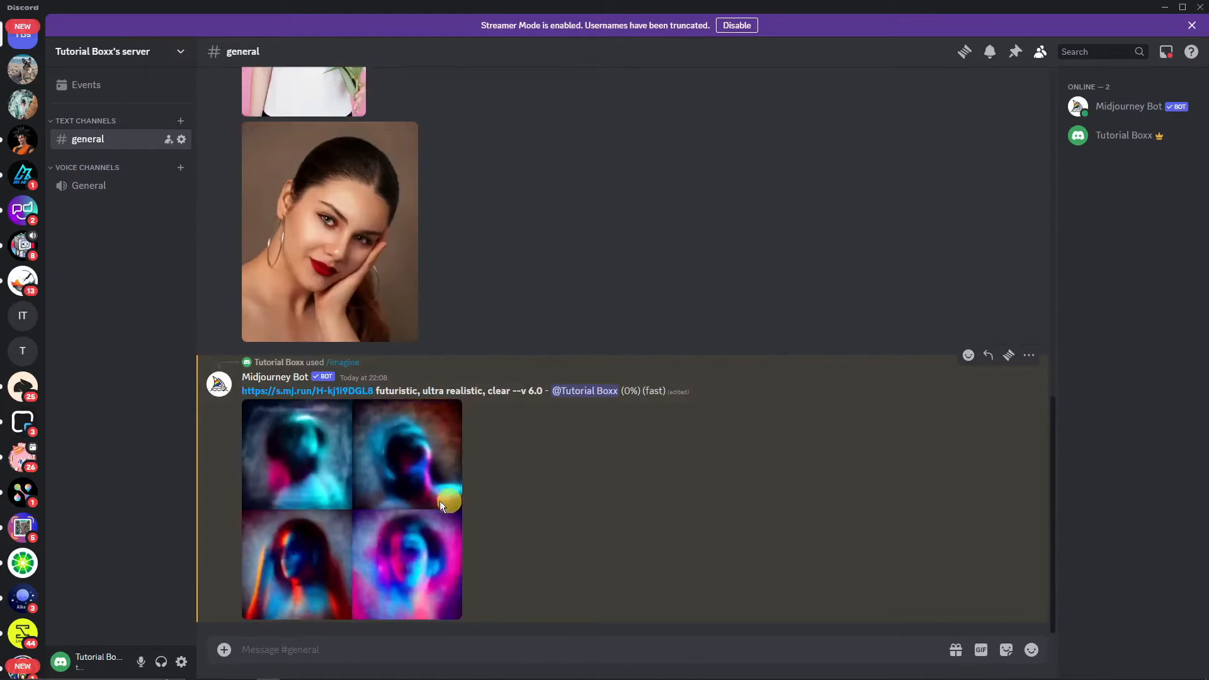
{"action": "mouse_move", "coordinate": [341, 491]}
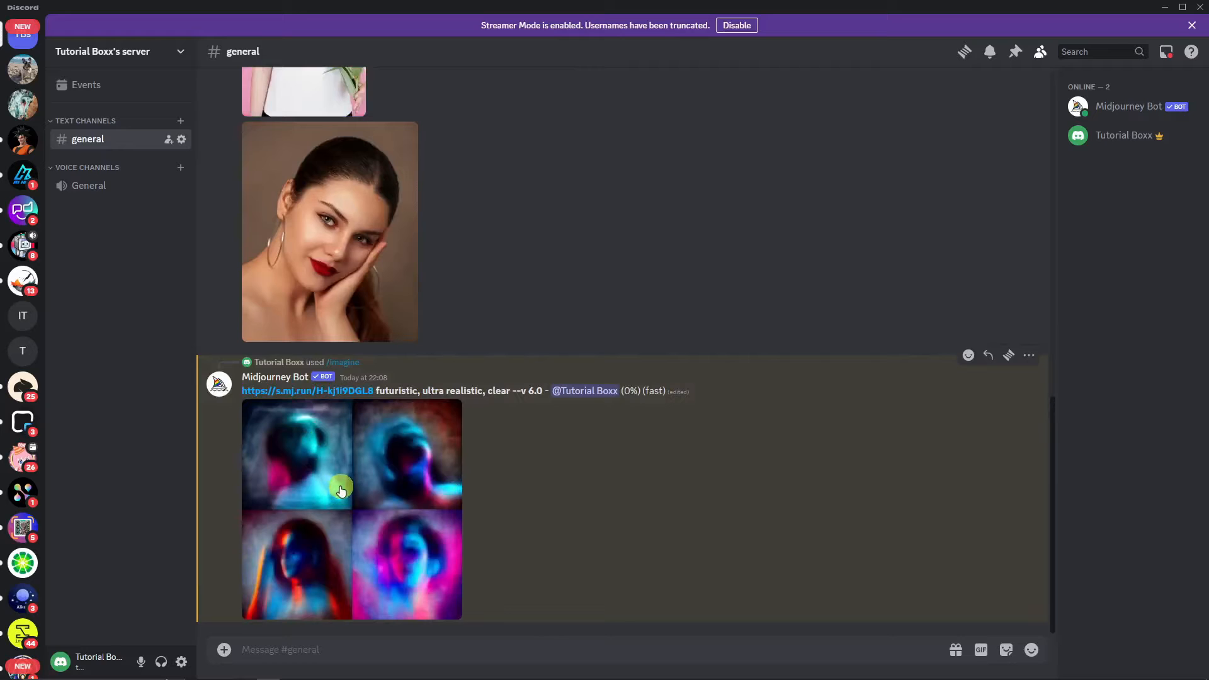
{"action": "left_click", "coordinate": [339, 491]}
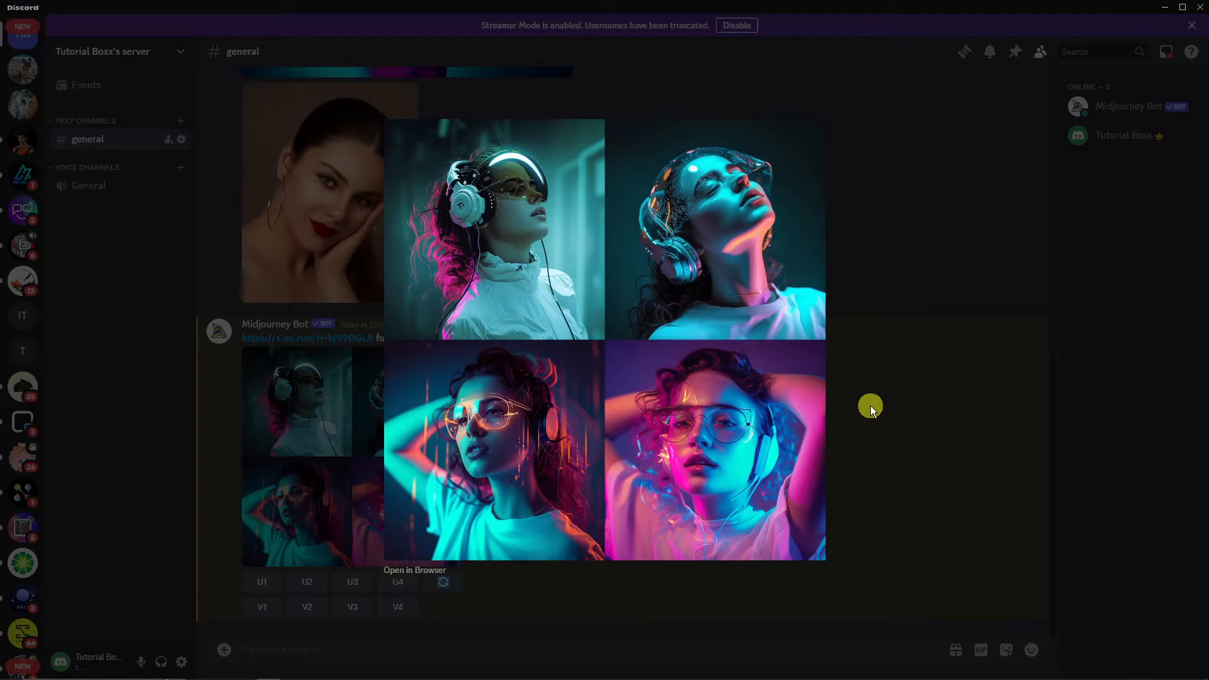
{"action": "mouse_move", "coordinate": [872, 402]}
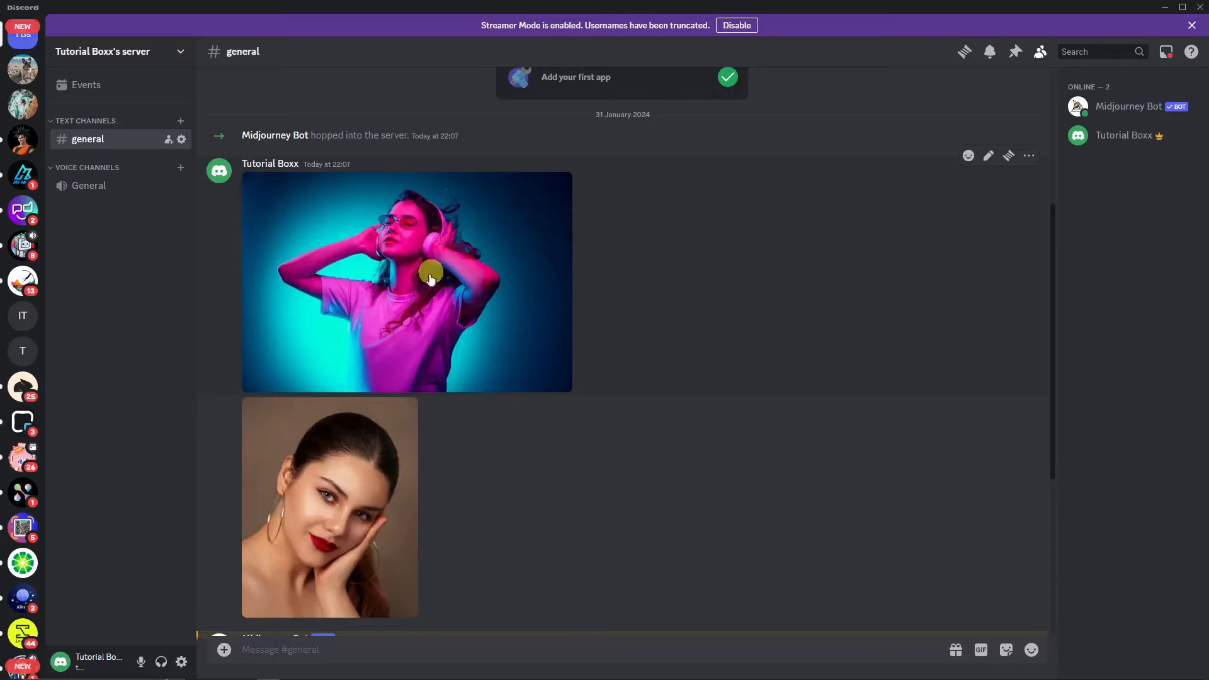
{"action": "scroll", "scroll_direction": "down", "scroll_amount": 3}
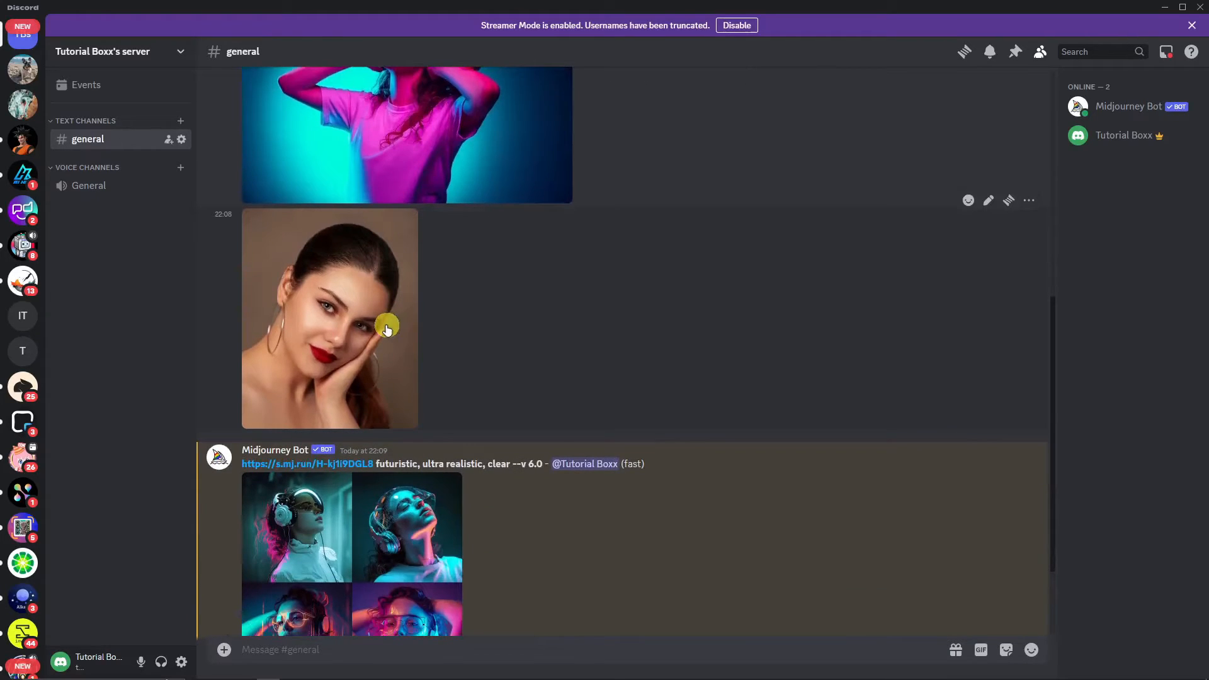
{"action": "scroll", "scroll_direction": "down", "scroll_amount": 3}
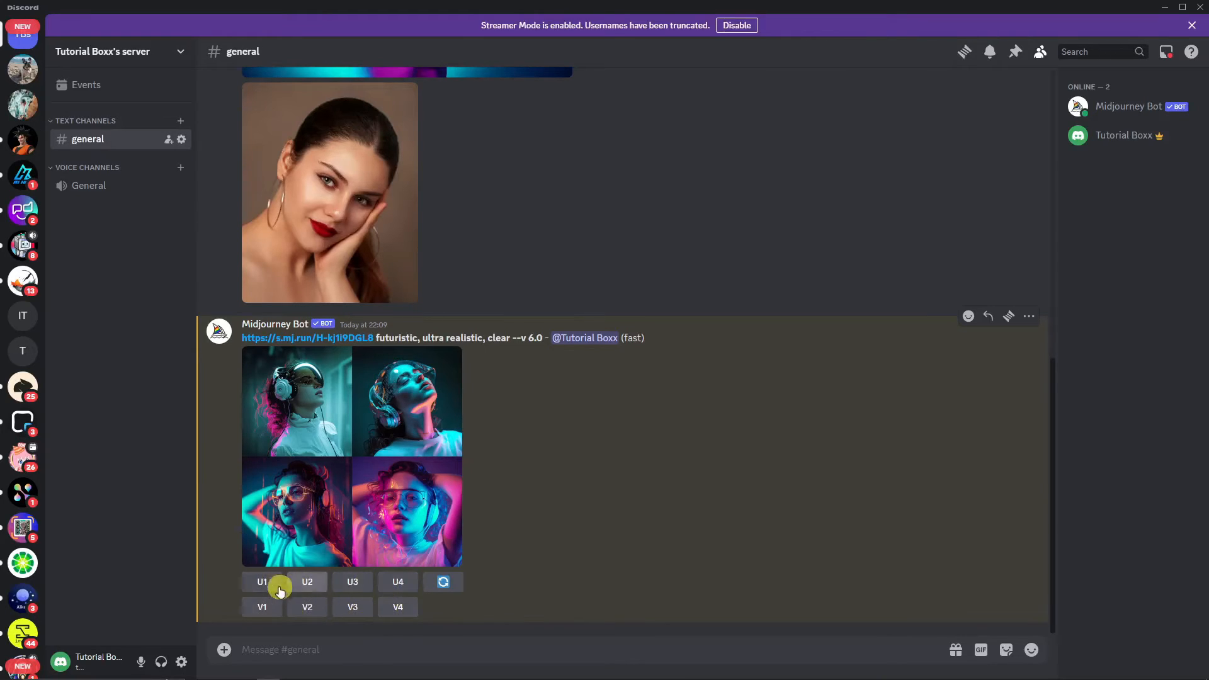
{"action": "mouse_move", "coordinate": [353, 582]}
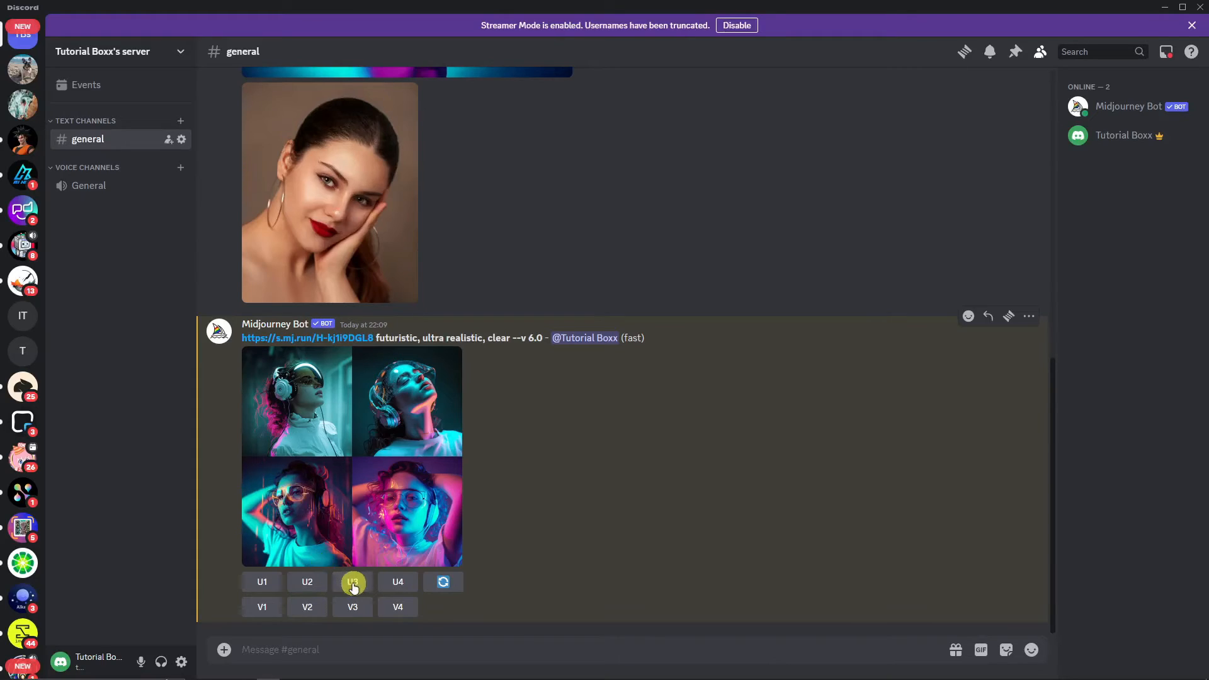
Upscale the third portrait with U3 so the bot posts it as a single image
{"action": "left_click", "coordinate": [353, 582]}
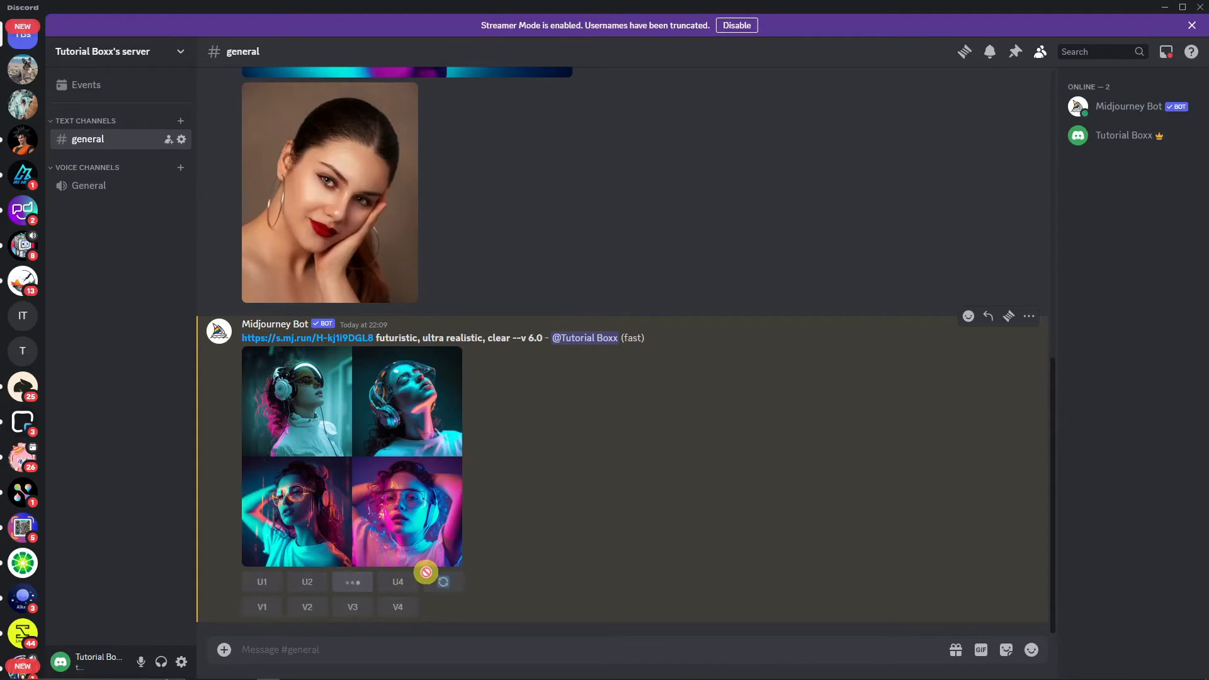
{"action": "left_click", "coordinate": [353, 582]}
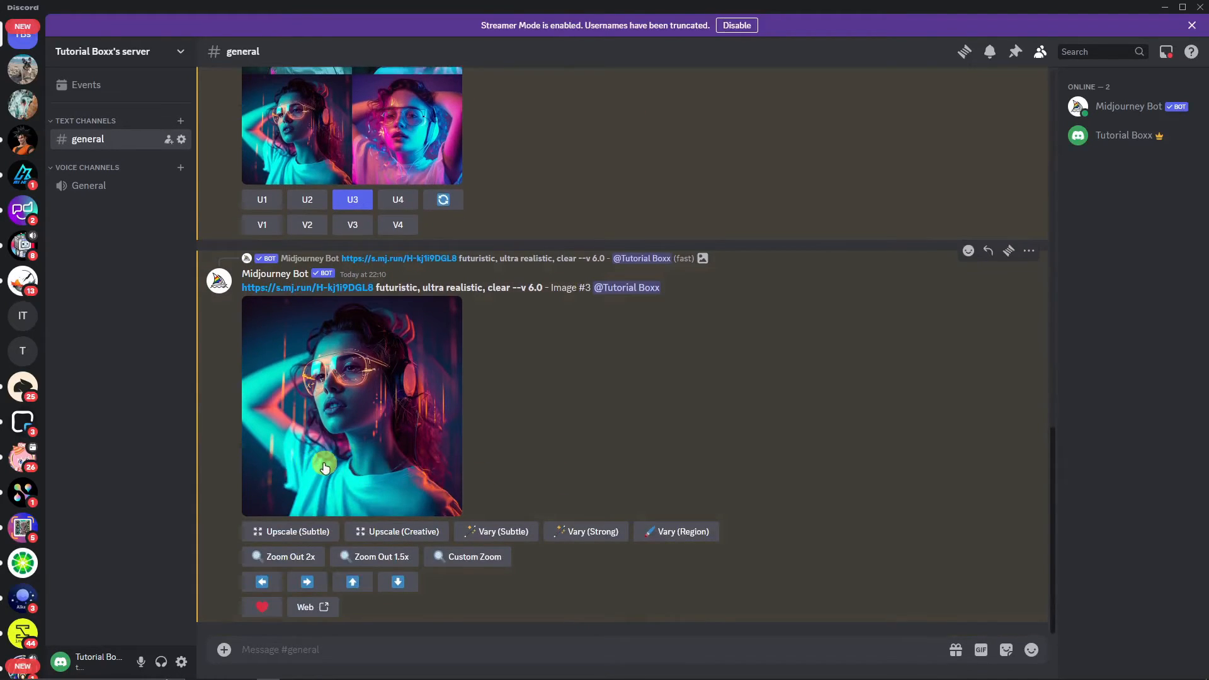
{"action": "right_click", "coordinate": [324, 462]}
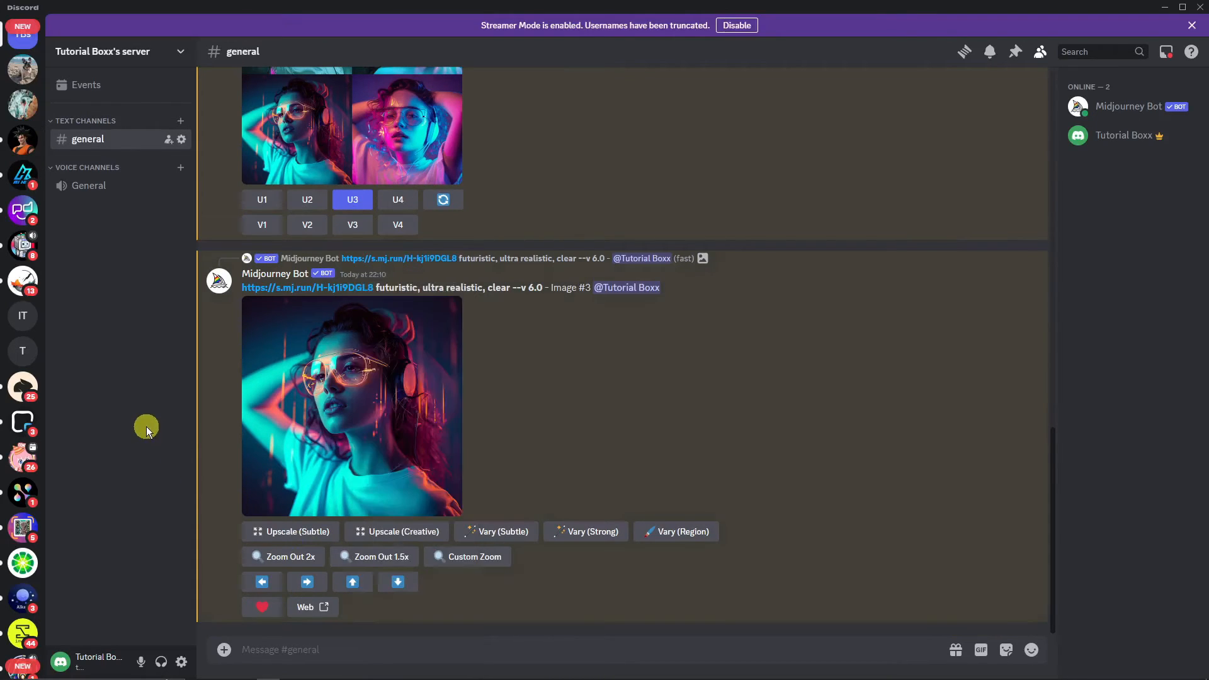
{"action": "mouse_move", "coordinate": [453, 476]}
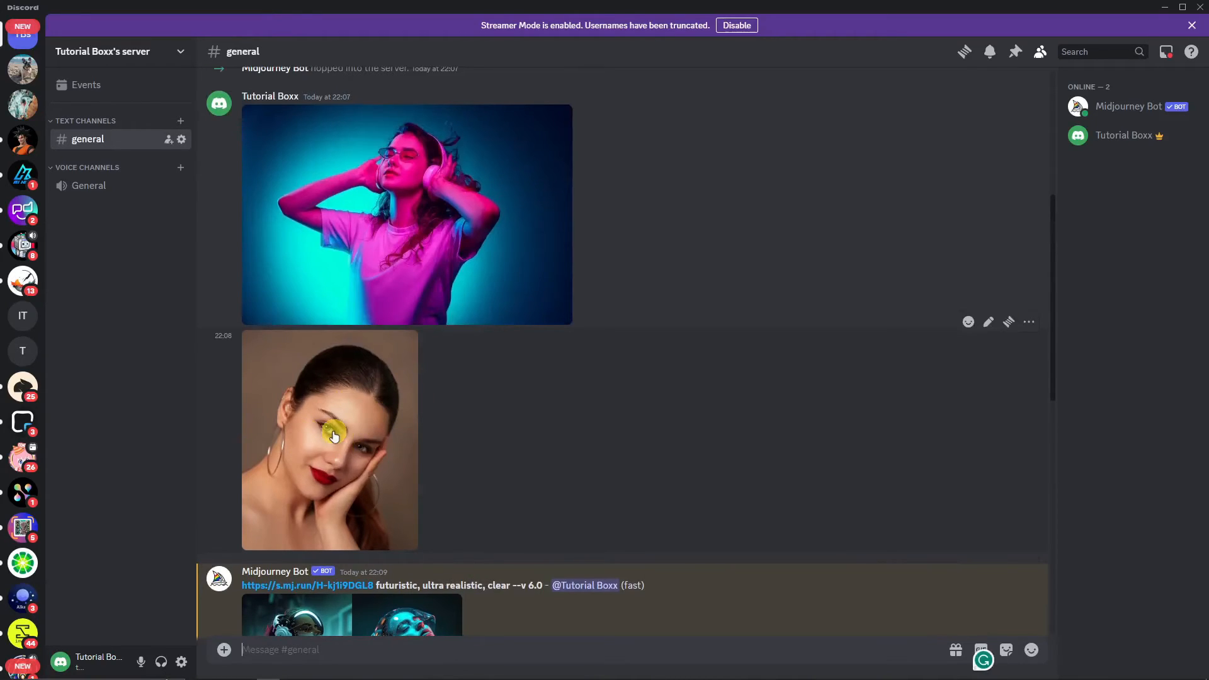
Compose an /imagine prompt with the red-lipped portrait link followed by 'pixar style, clear'
{"action": "type", "text": "/imagine"}
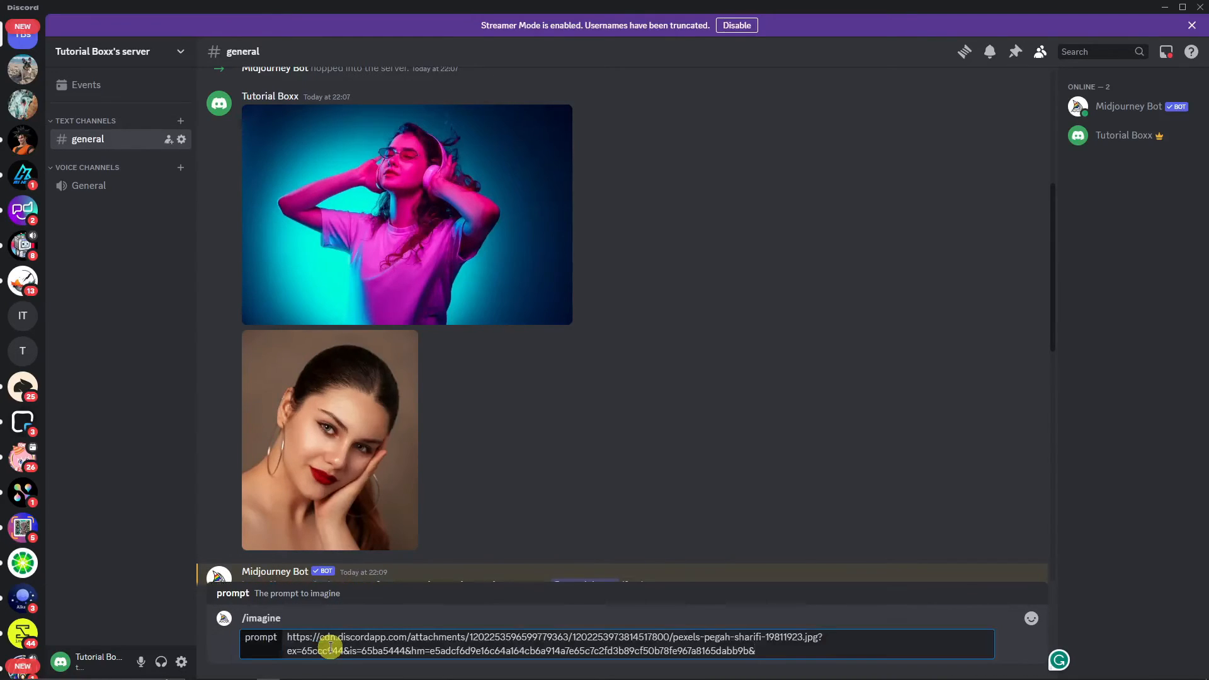
{"action": "type", "text": "pixar style,"}
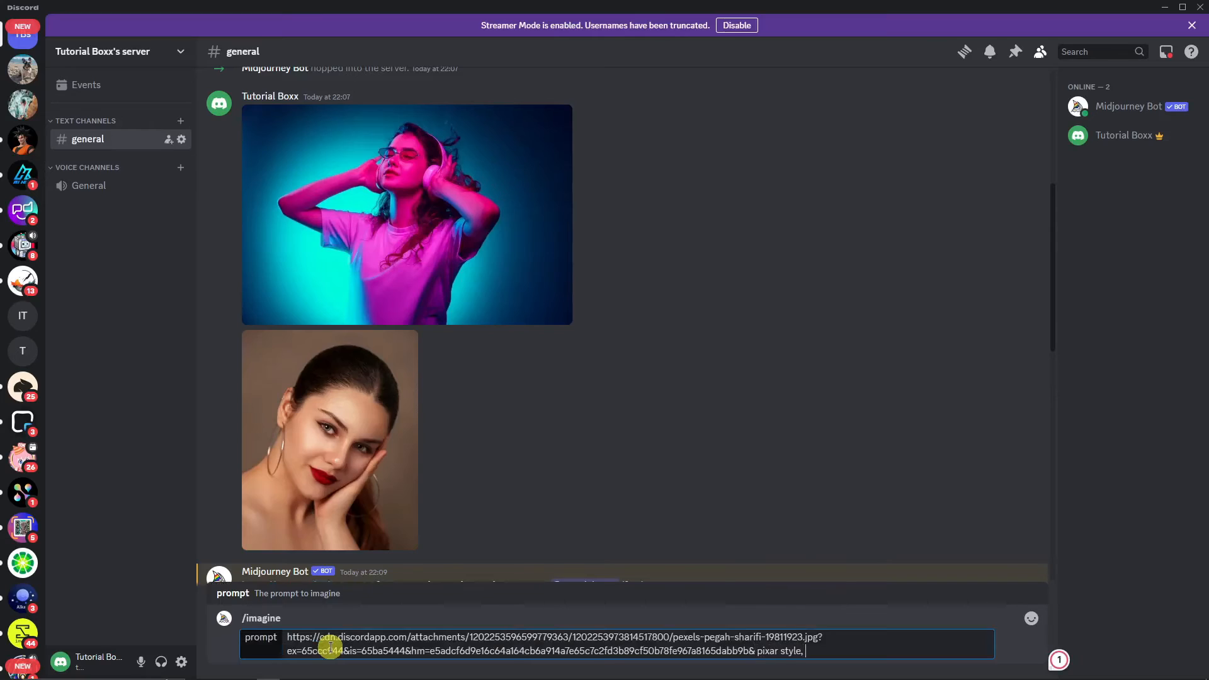
{"action": "type", "text": "clear"}
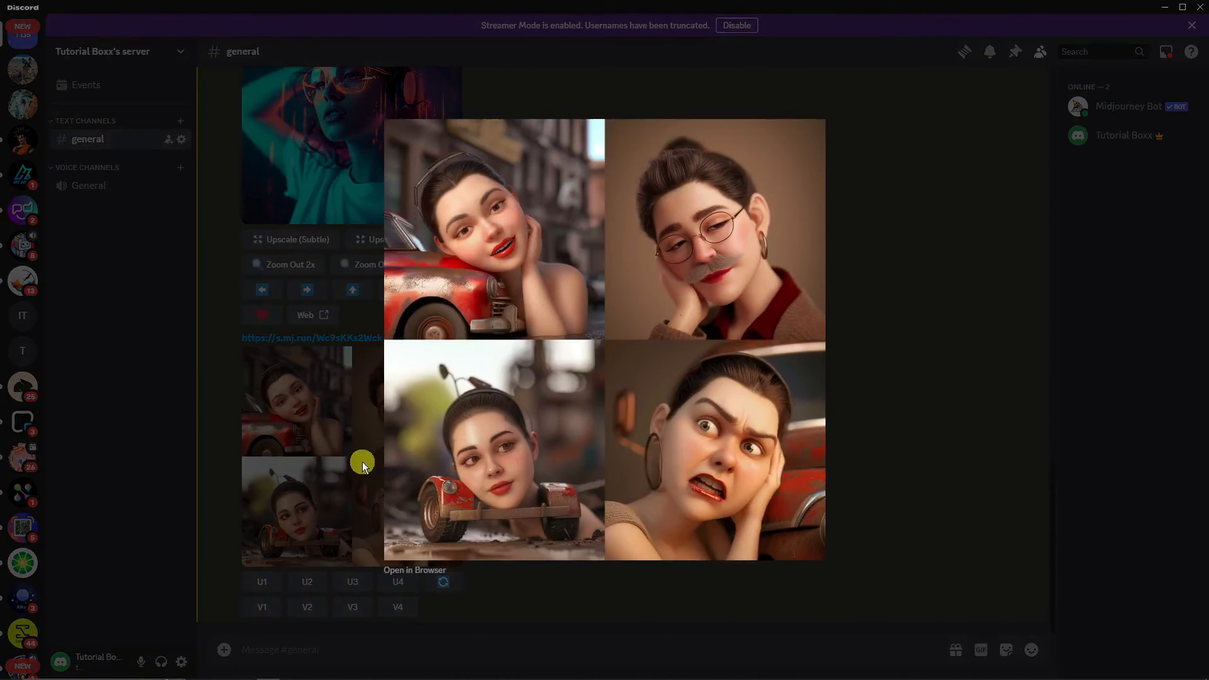
{"action": "mouse_move", "coordinate": [362, 450]}
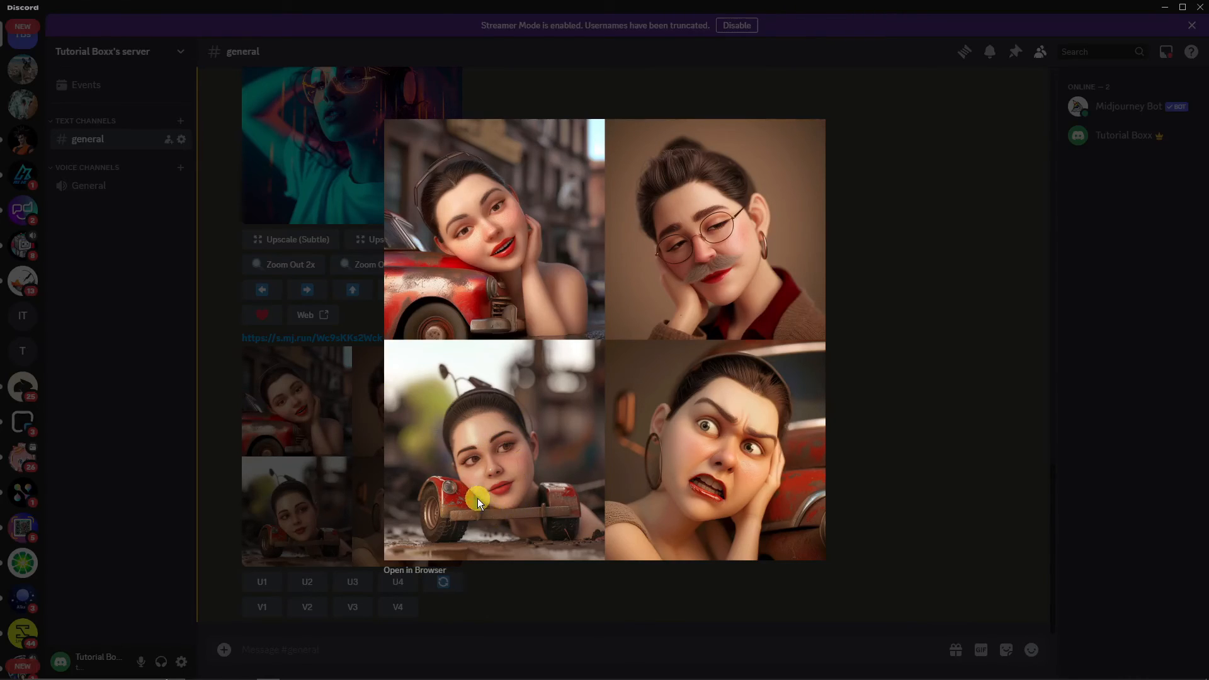
{"action": "mouse_move", "coordinate": [484, 493]}
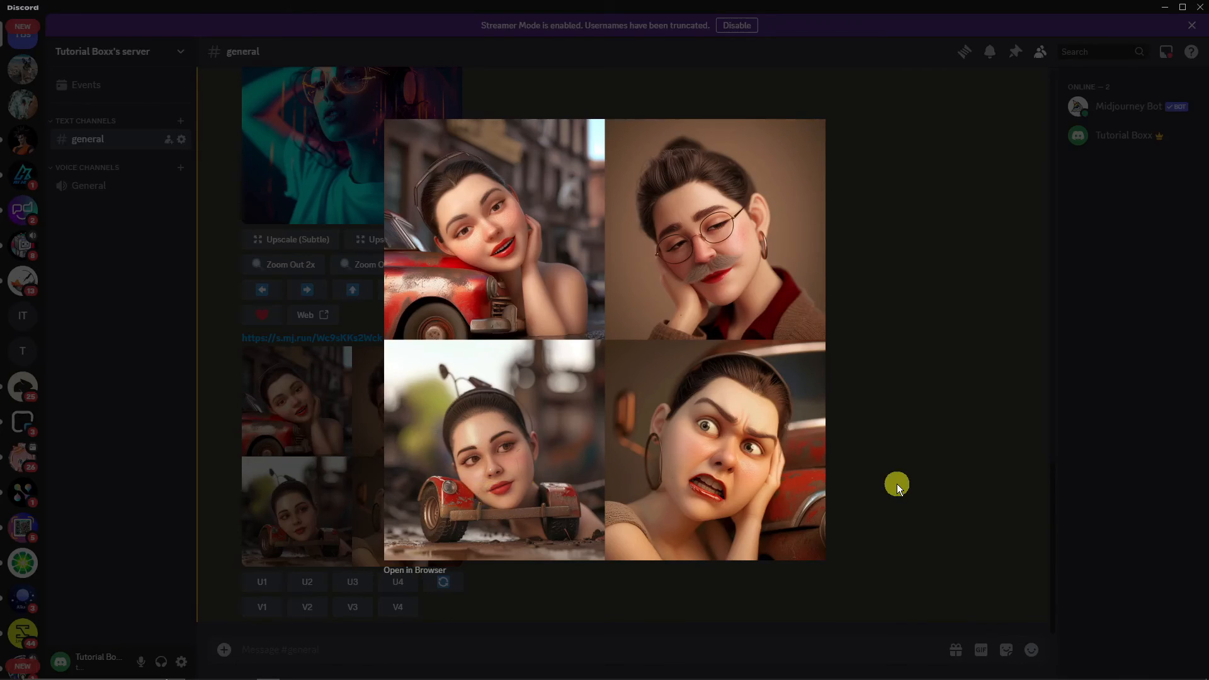
{"action": "mouse_move", "coordinate": [708, 401]}
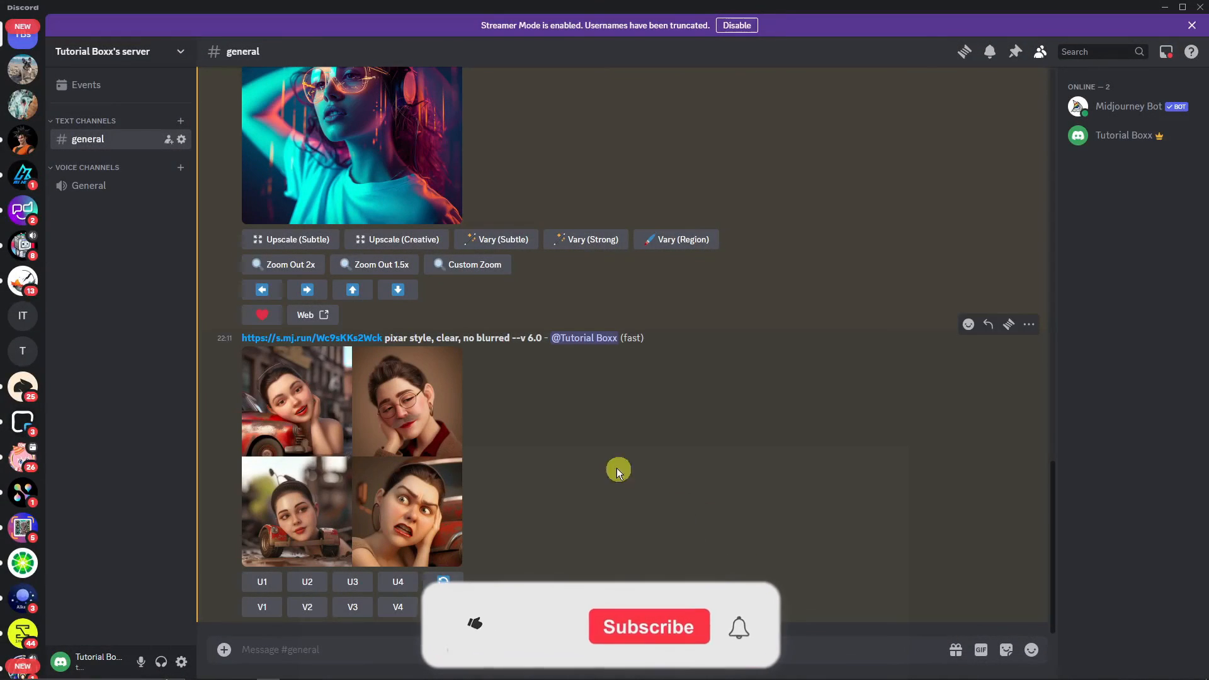
Scroll the channel back up to the originally posted neon and red-lips reference photos
{"action": "scroll", "scroll_direction": "up", "scroll_amount": 3}
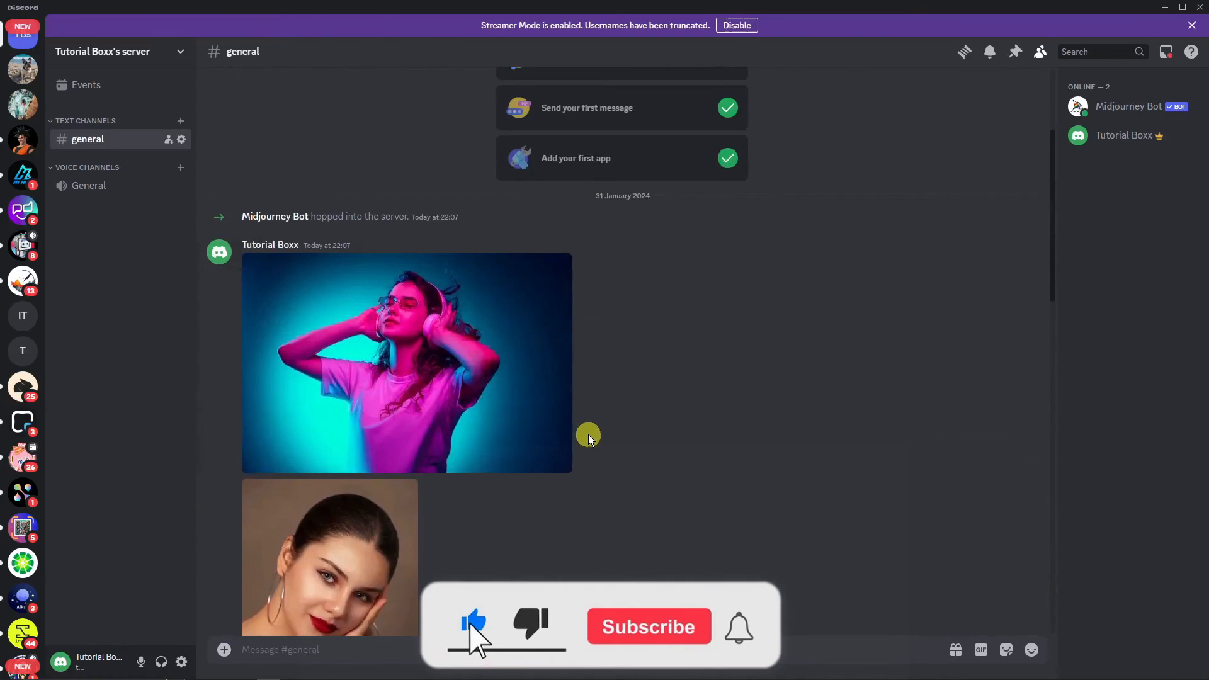